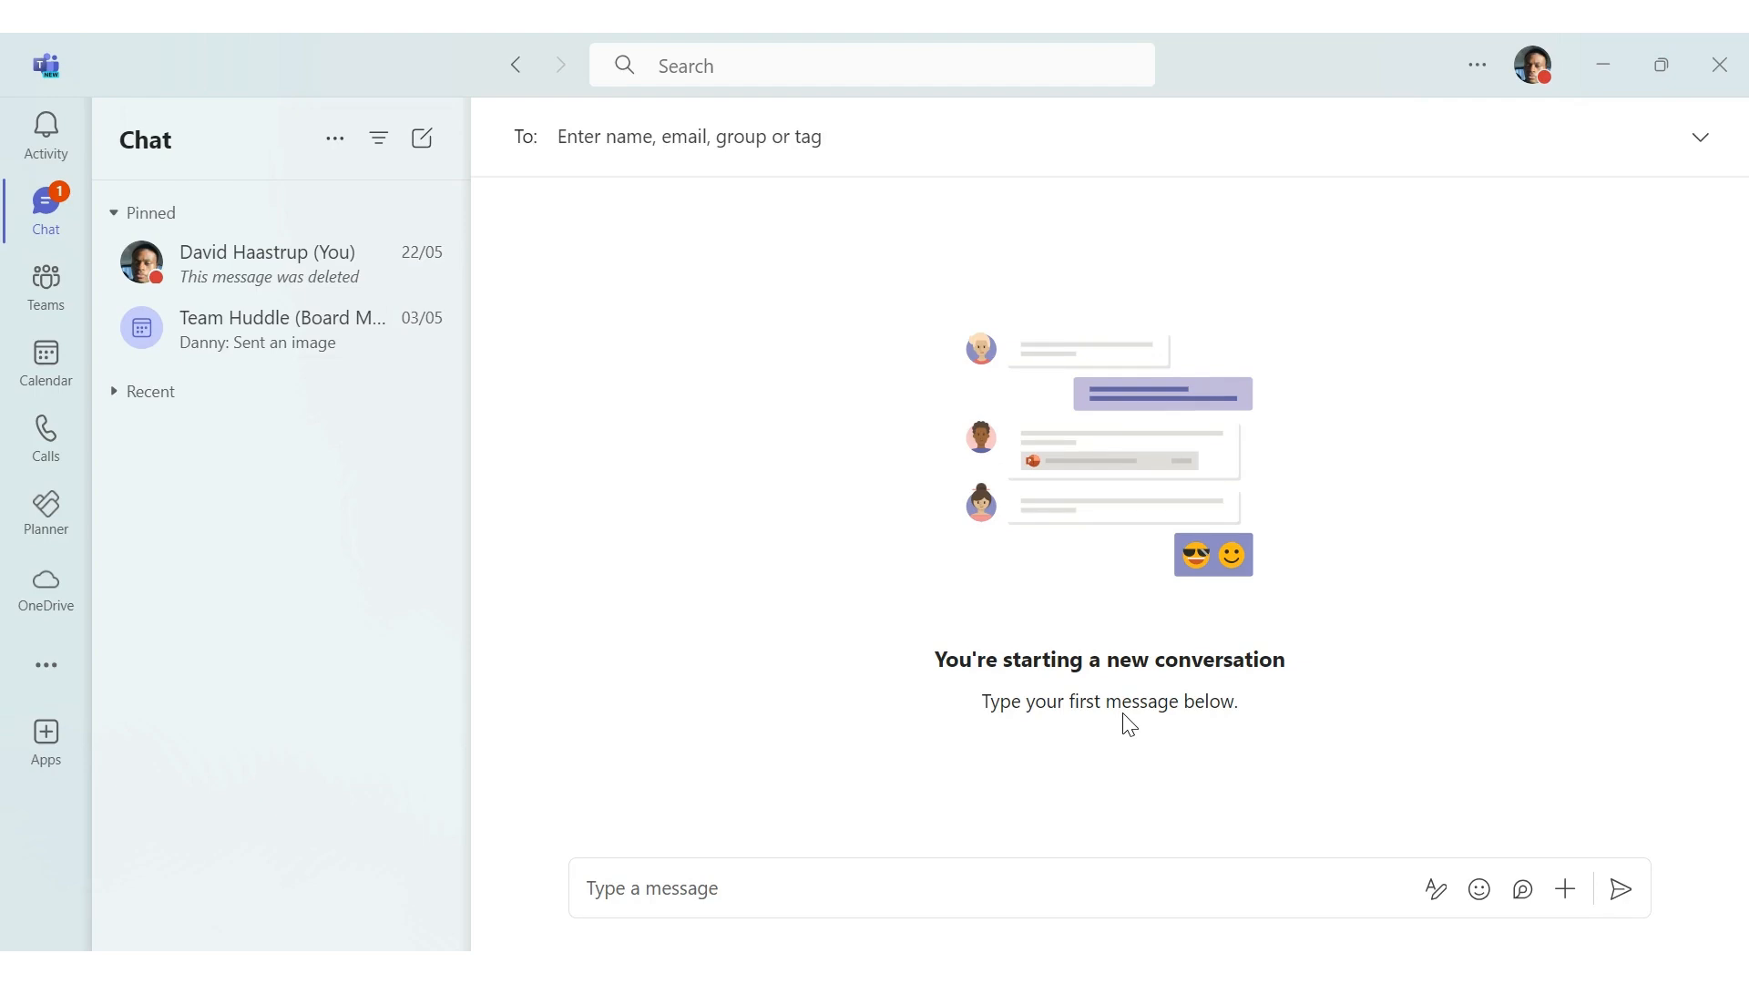
mouse_move(888, 471)
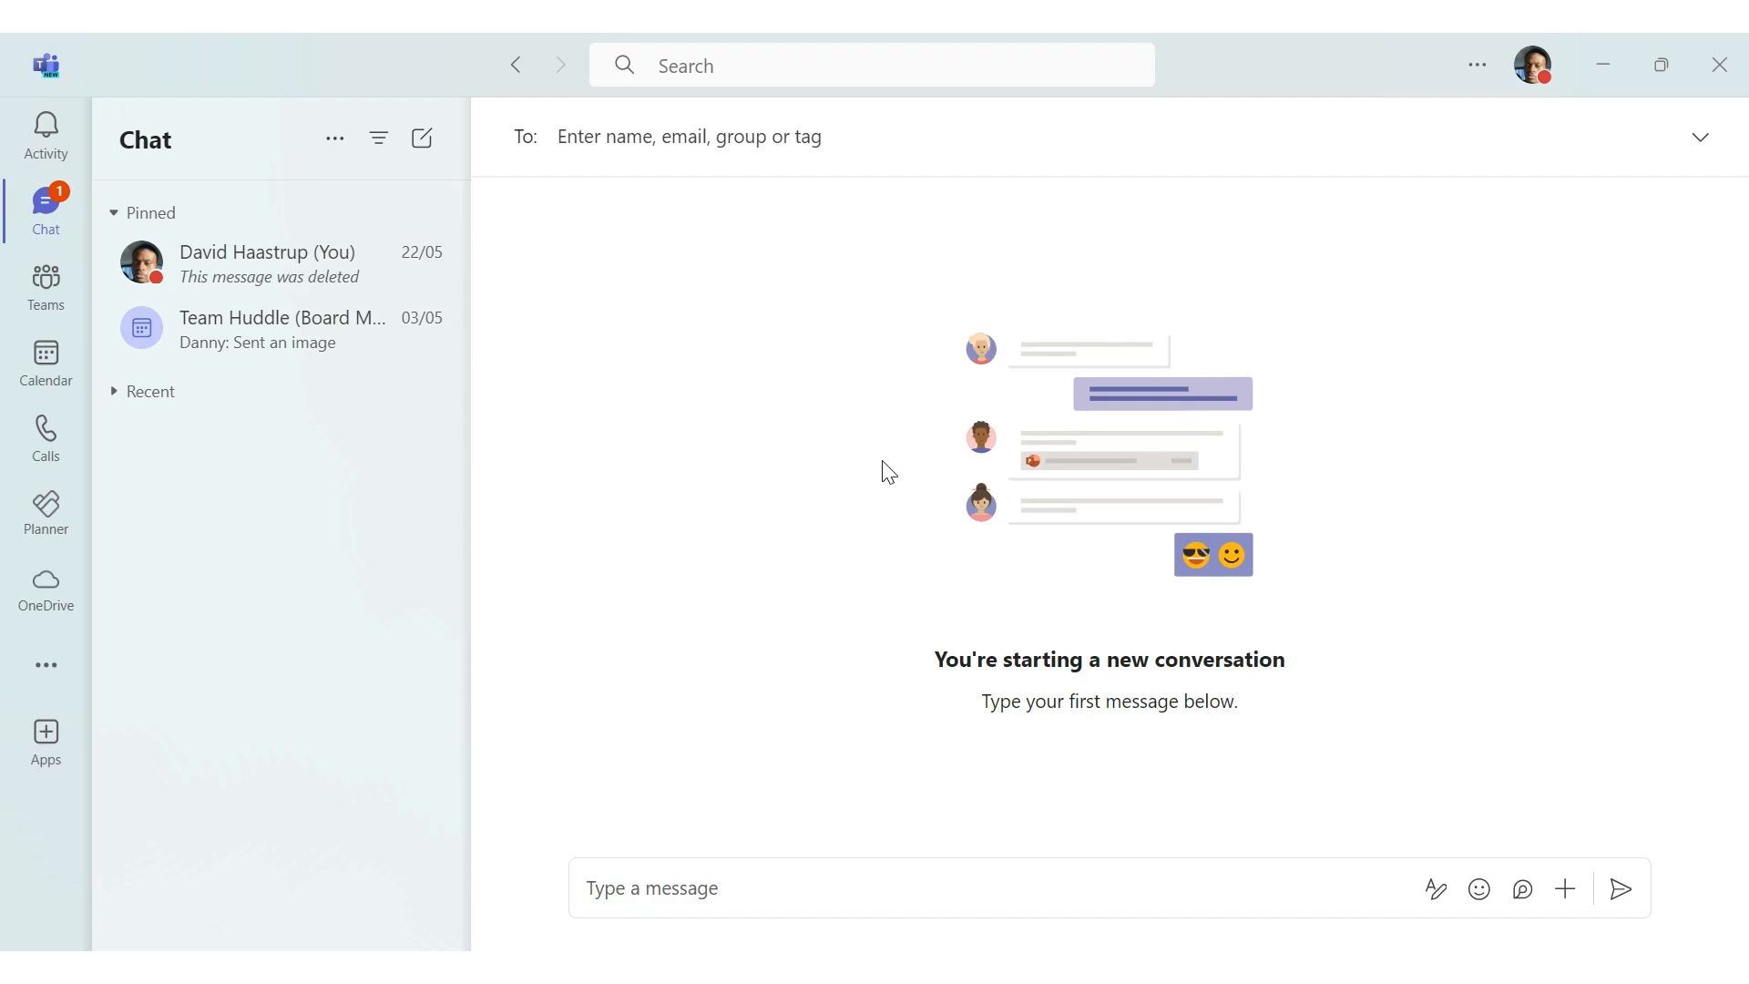
mouse_move(818, 453)
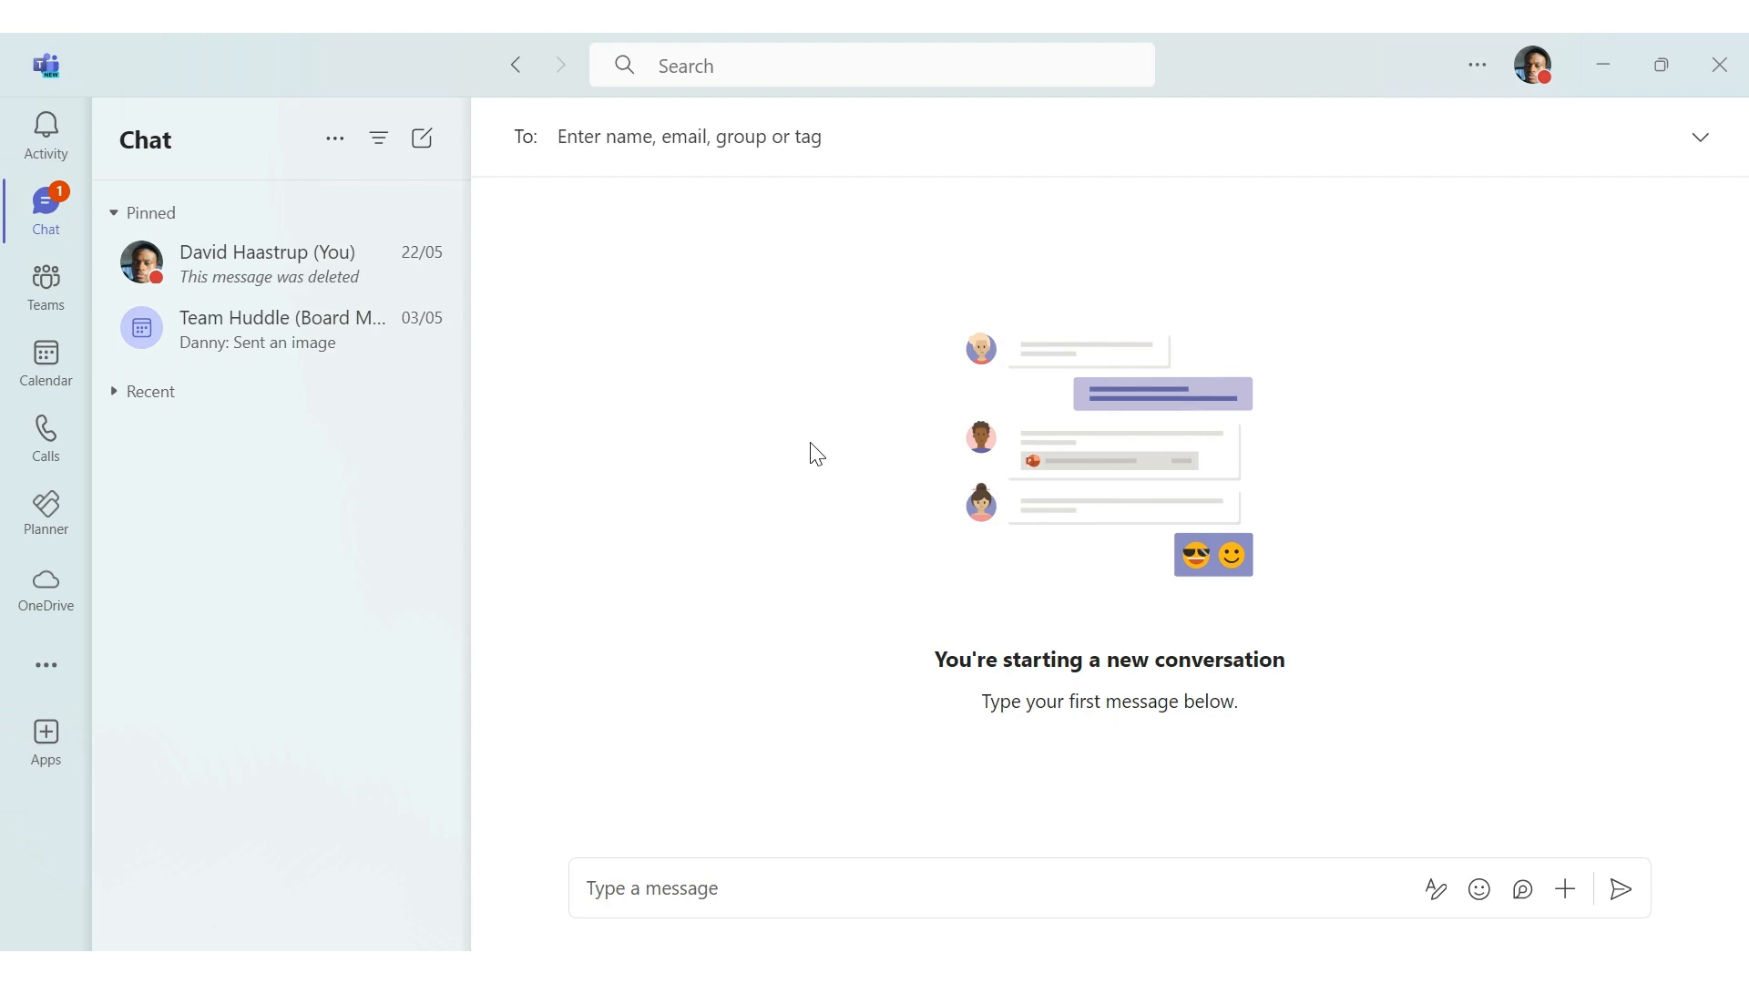
mouse_move(817, 443)
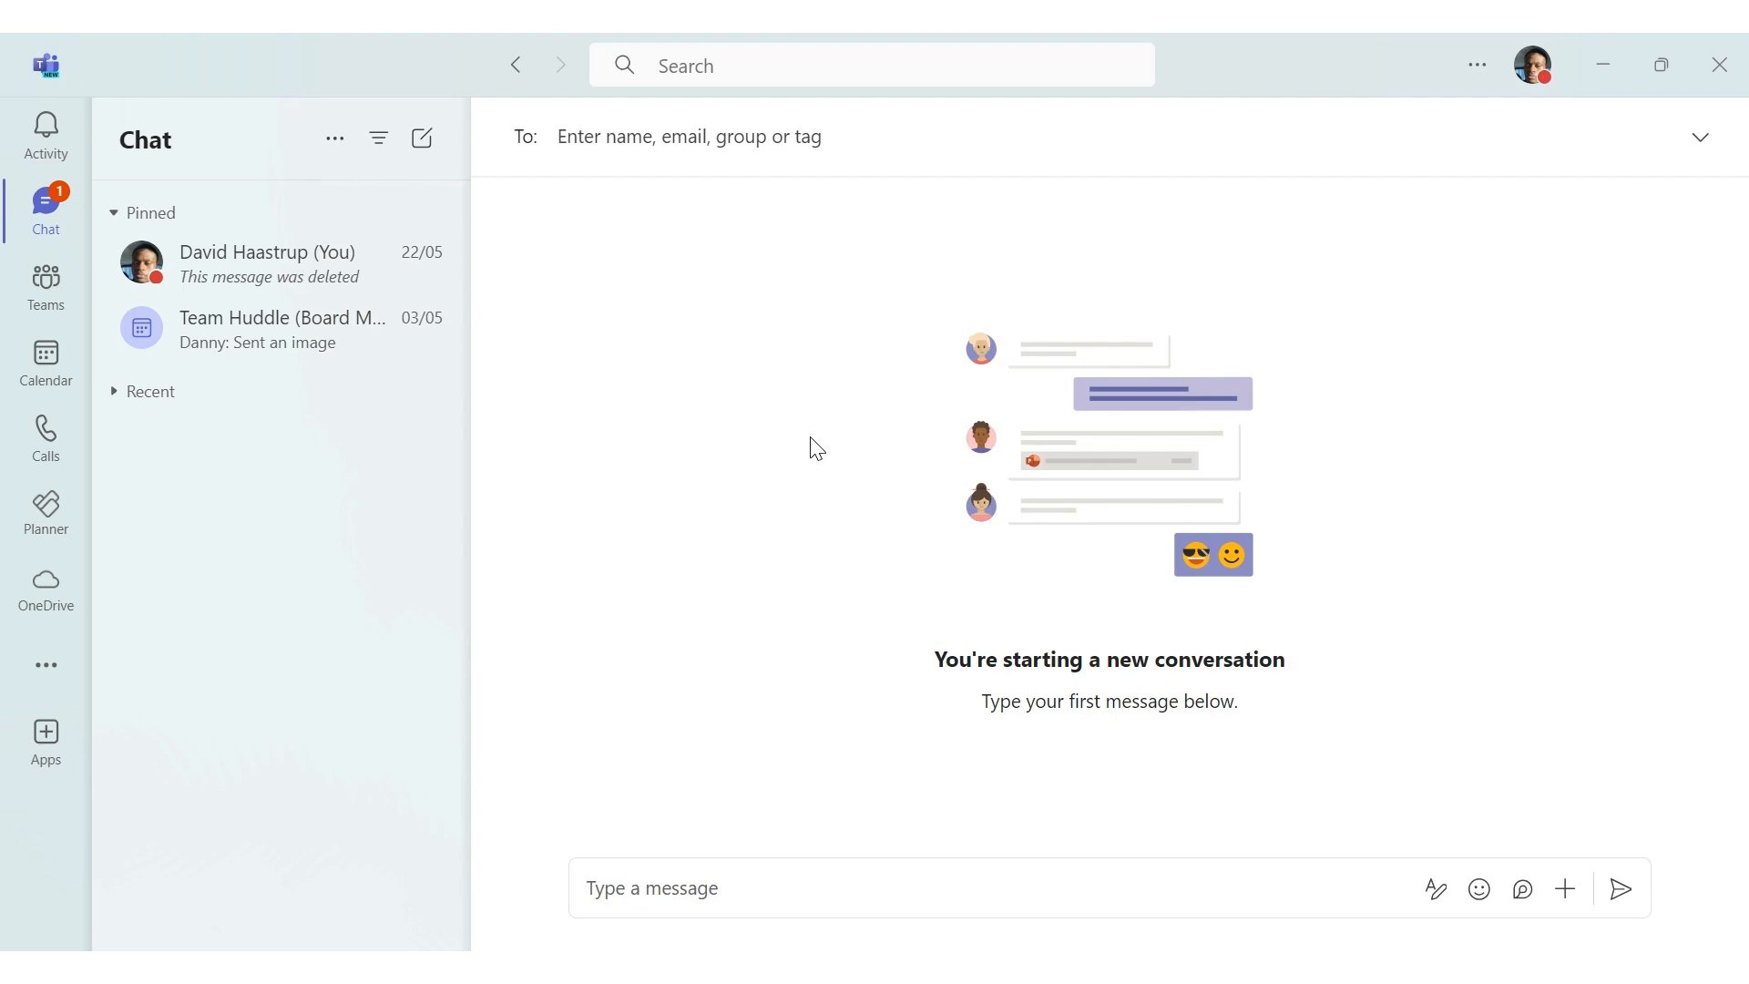
mouse_move(813, 424)
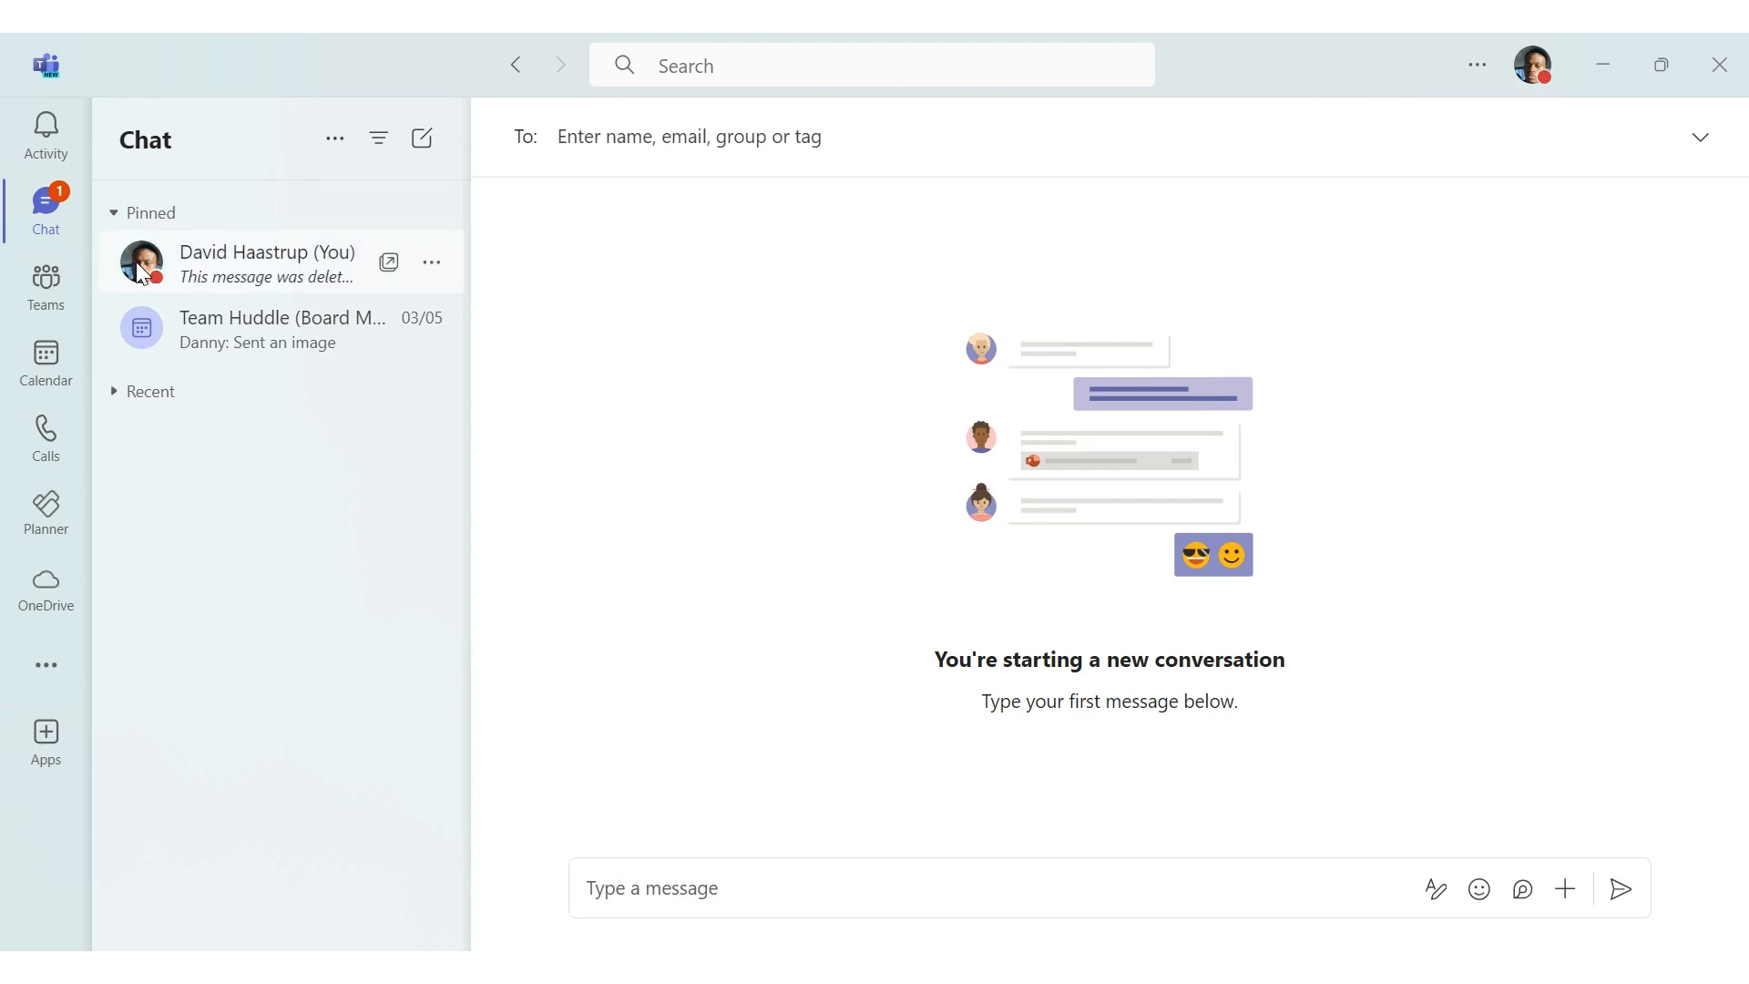
View and close your profile card, then browse Settings from Appearance and accessibility to General
click(142, 261)
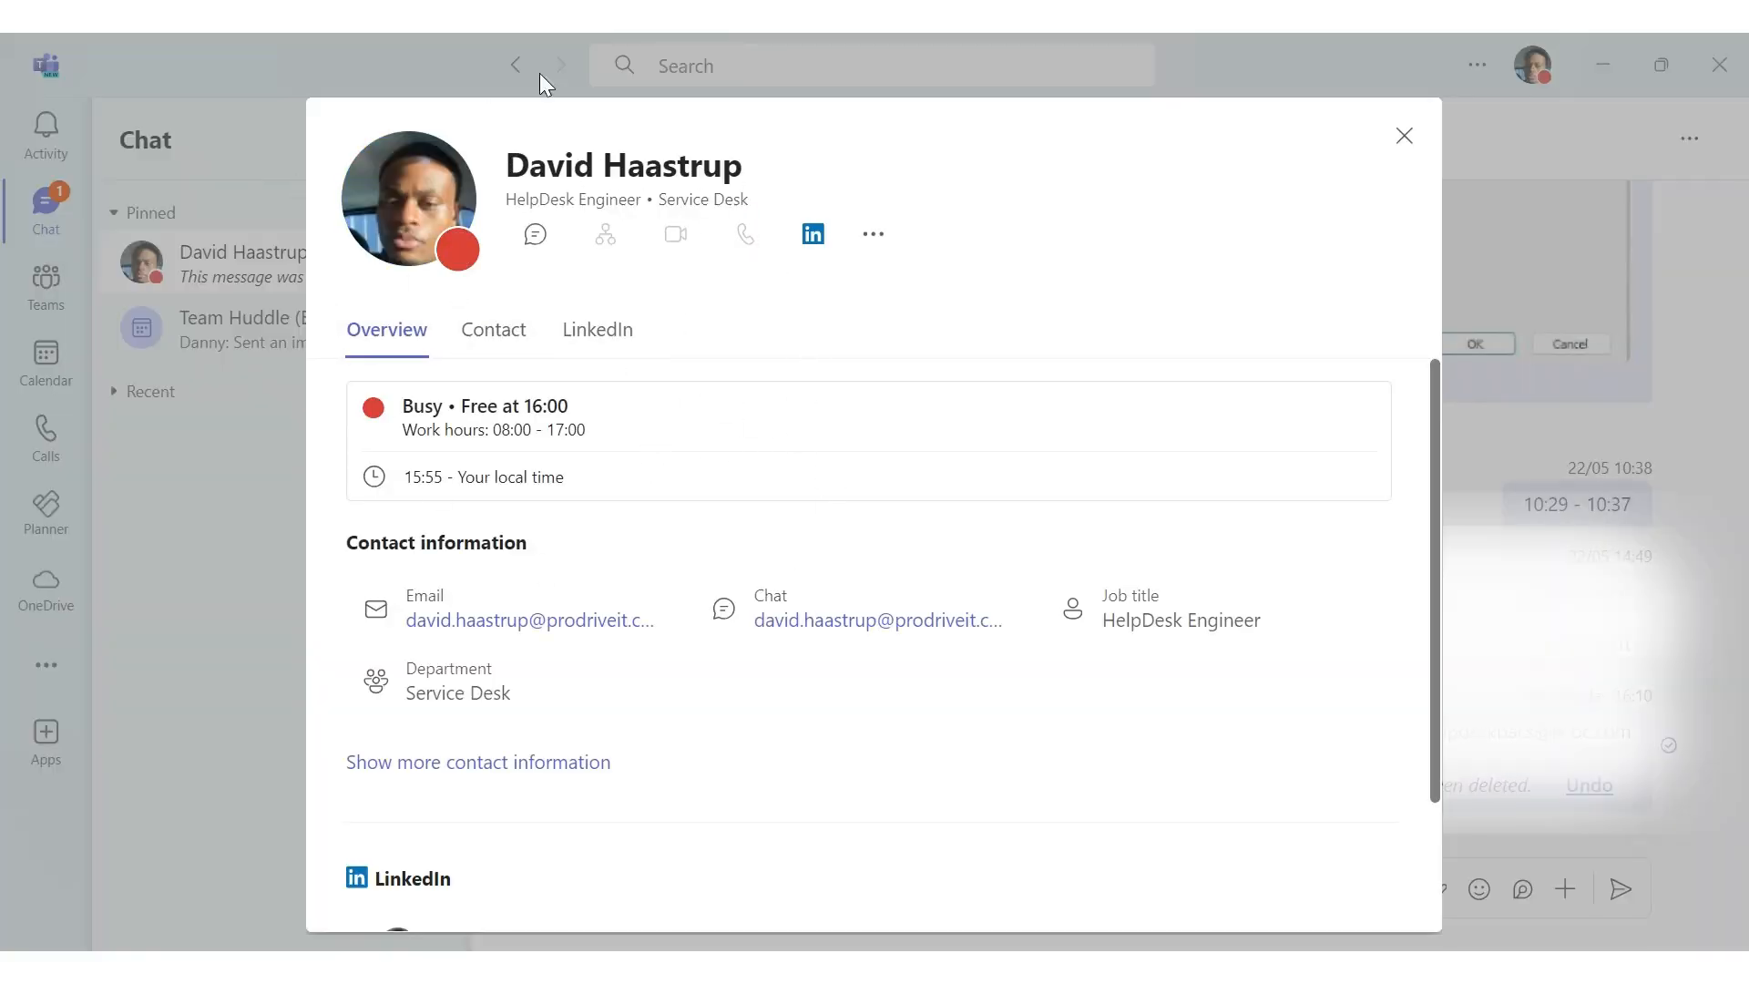
mouse_move(1306, 182)
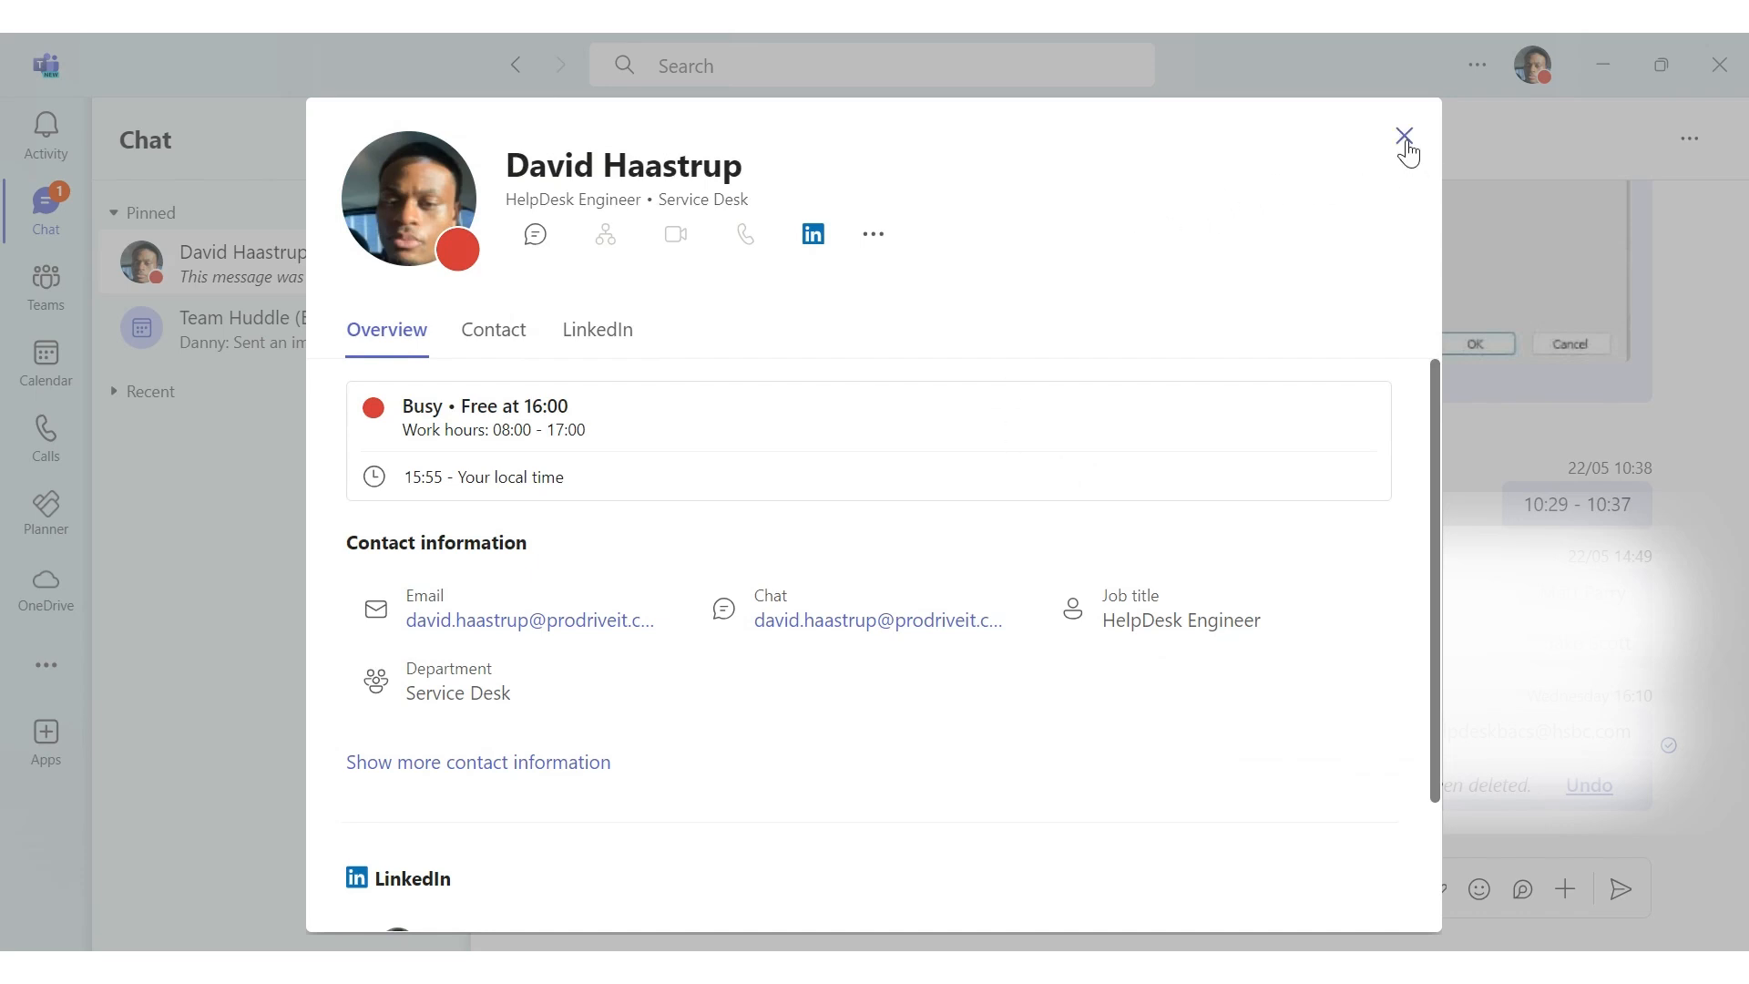
click(1404, 135)
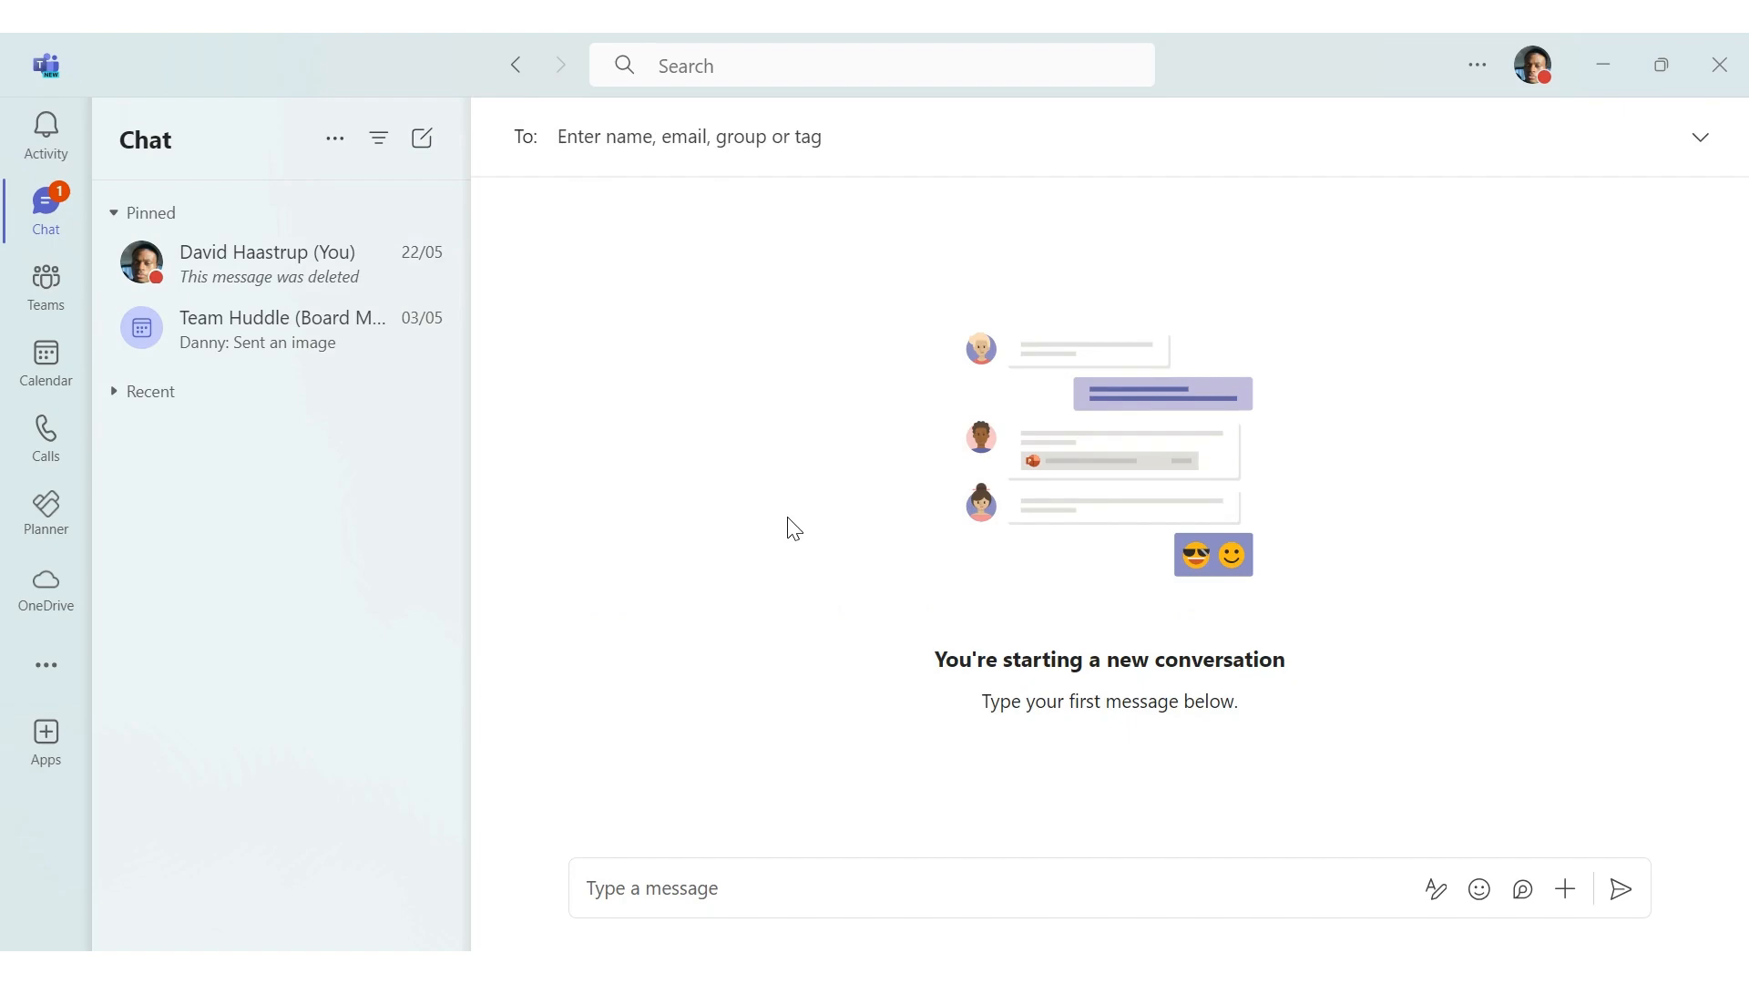
mouse_move(1478, 62)
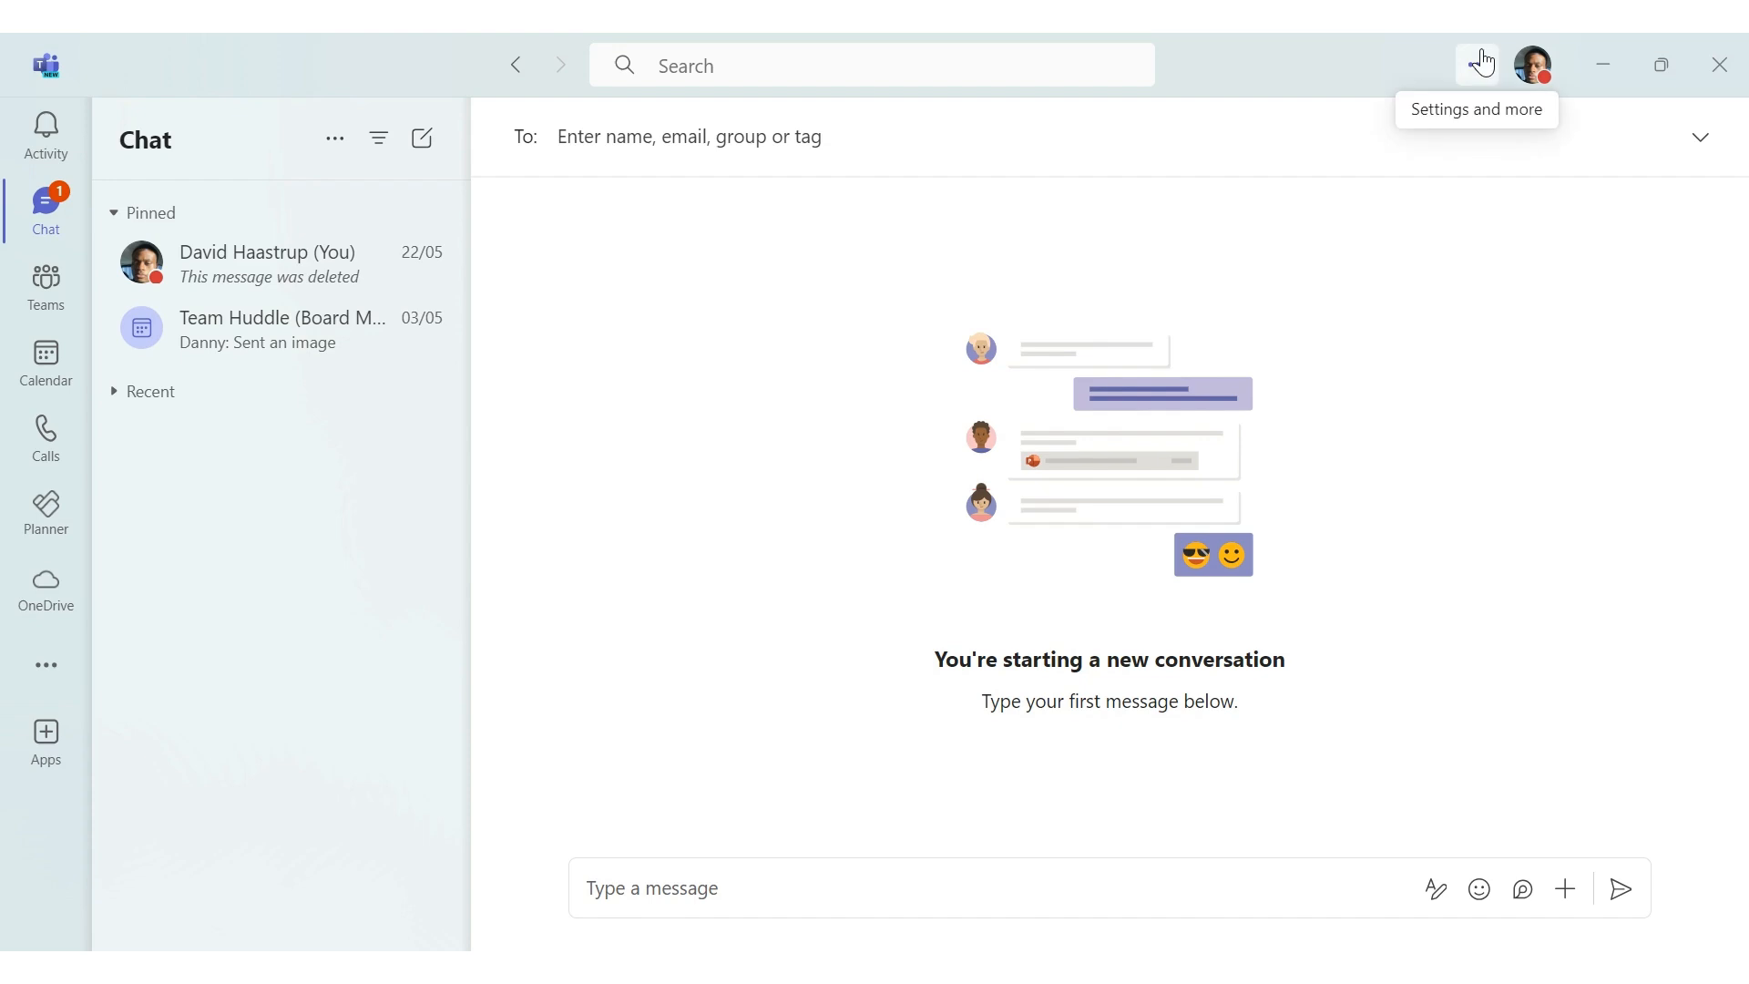
click(1478, 64)
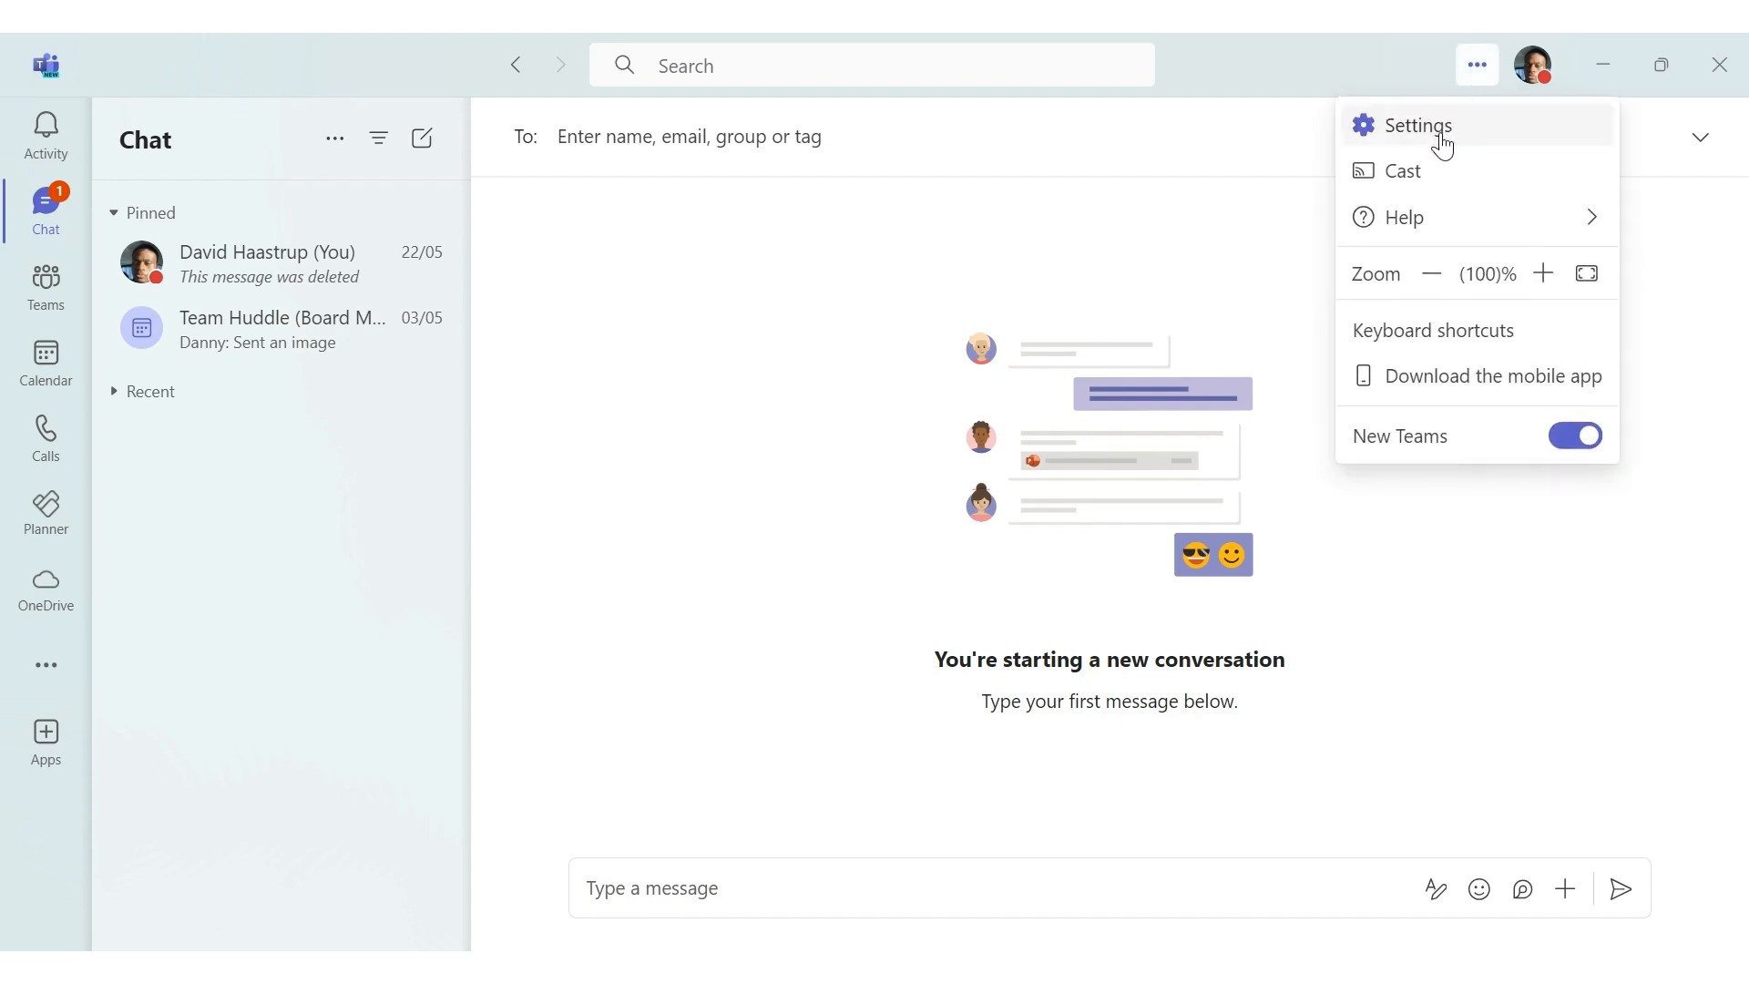
click(1421, 126)
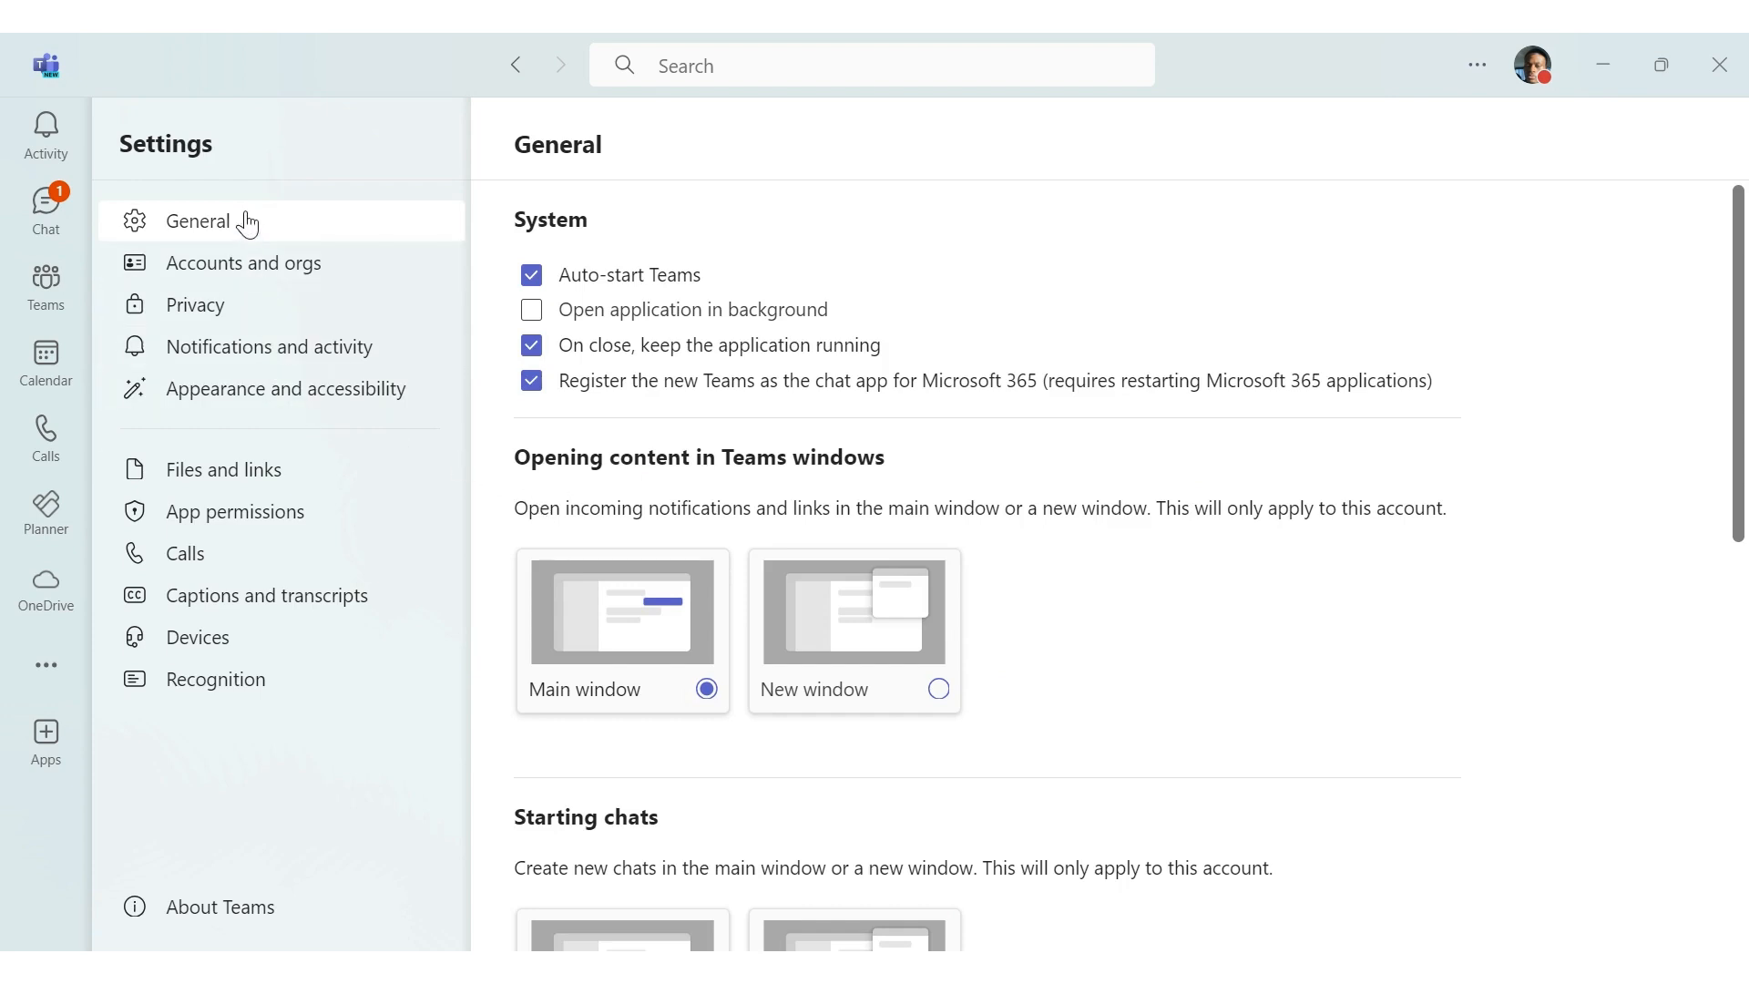
click(285, 388)
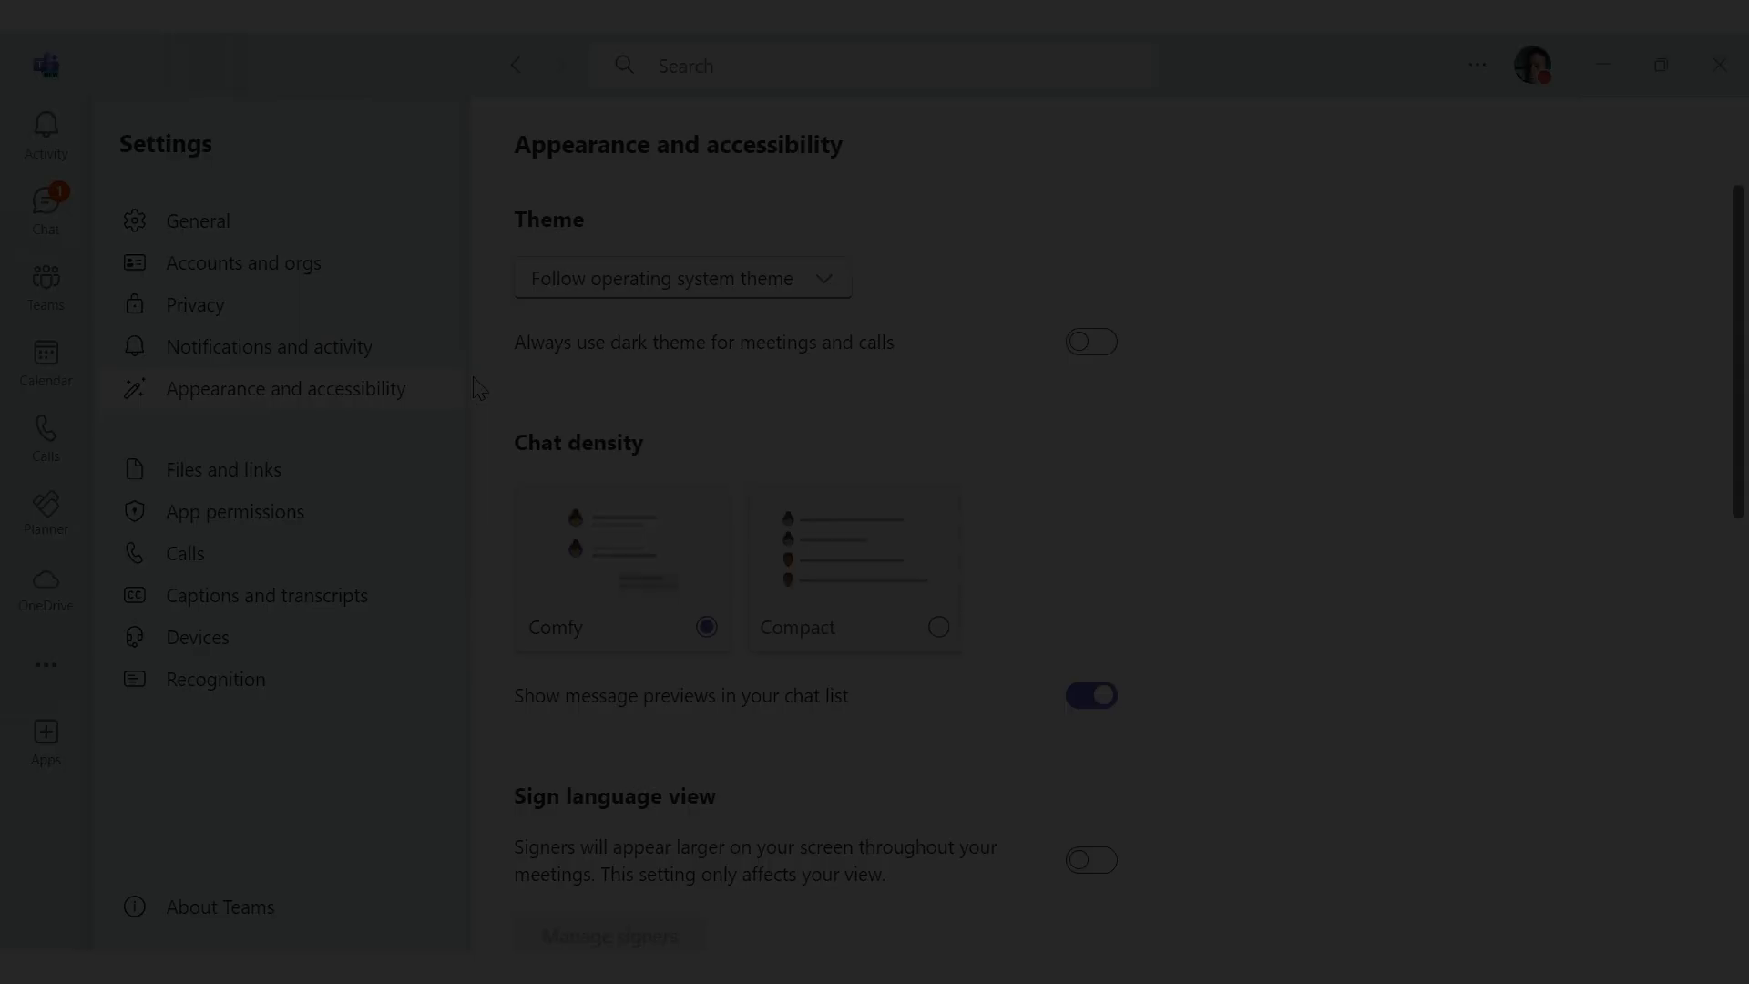
click(198, 220)
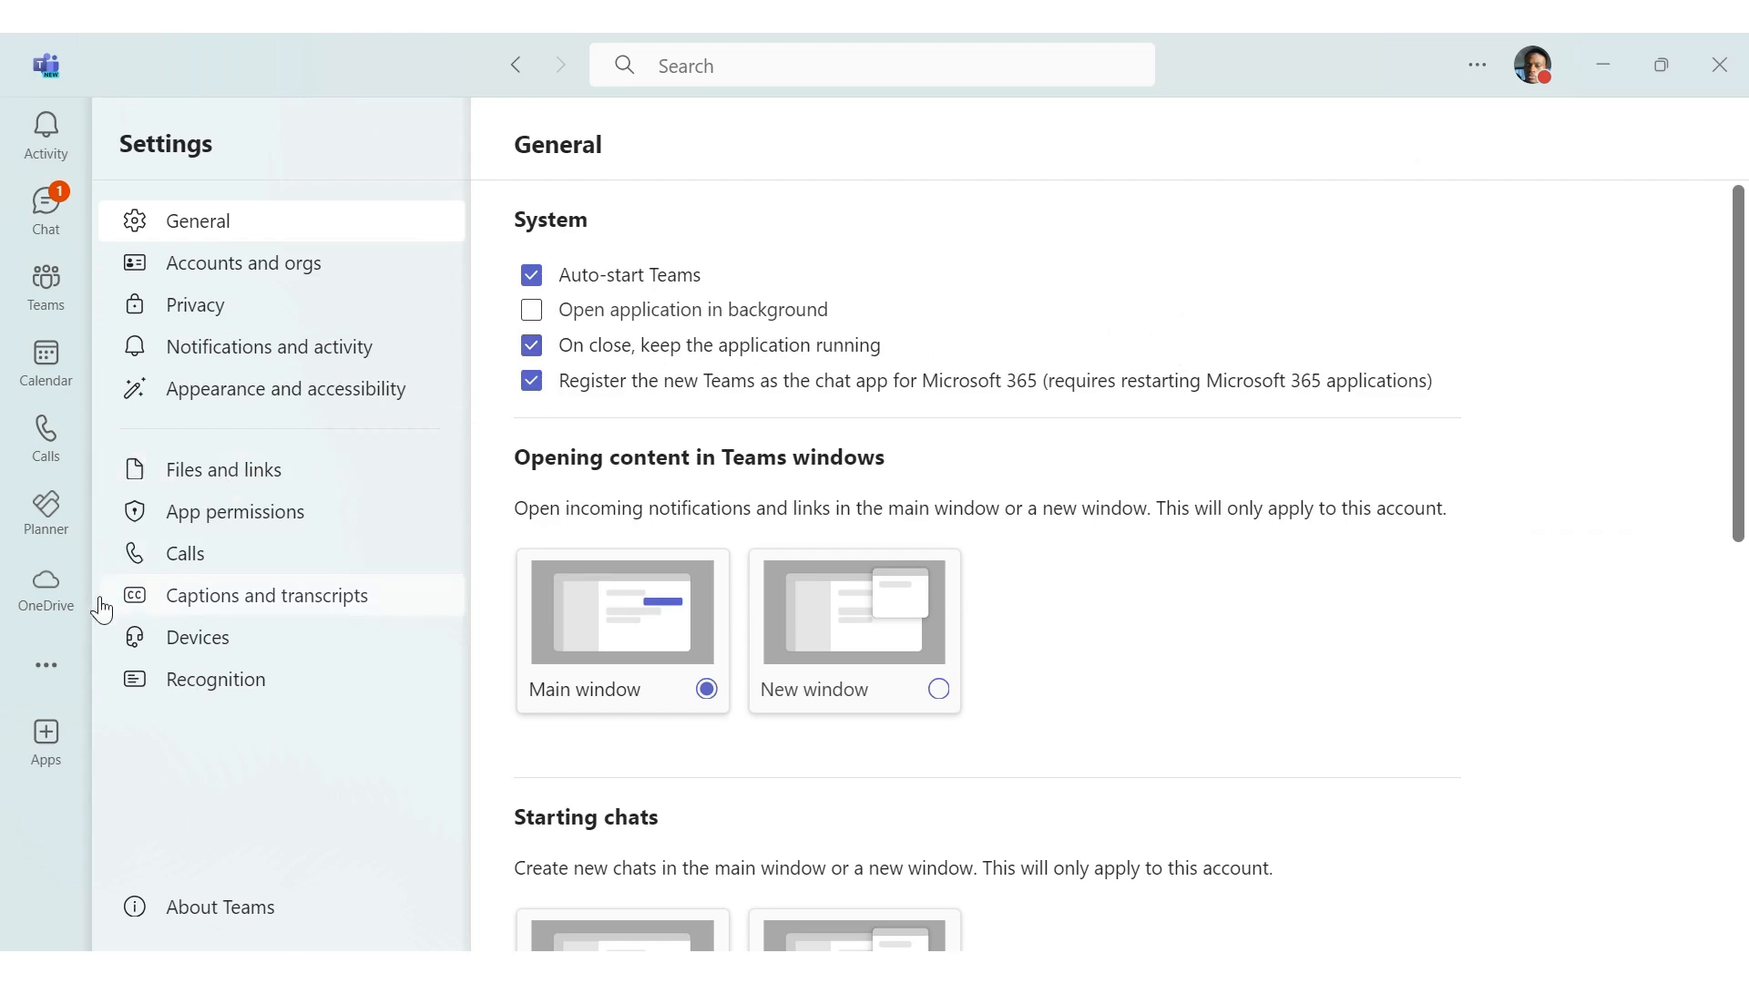
mouse_move(46, 666)
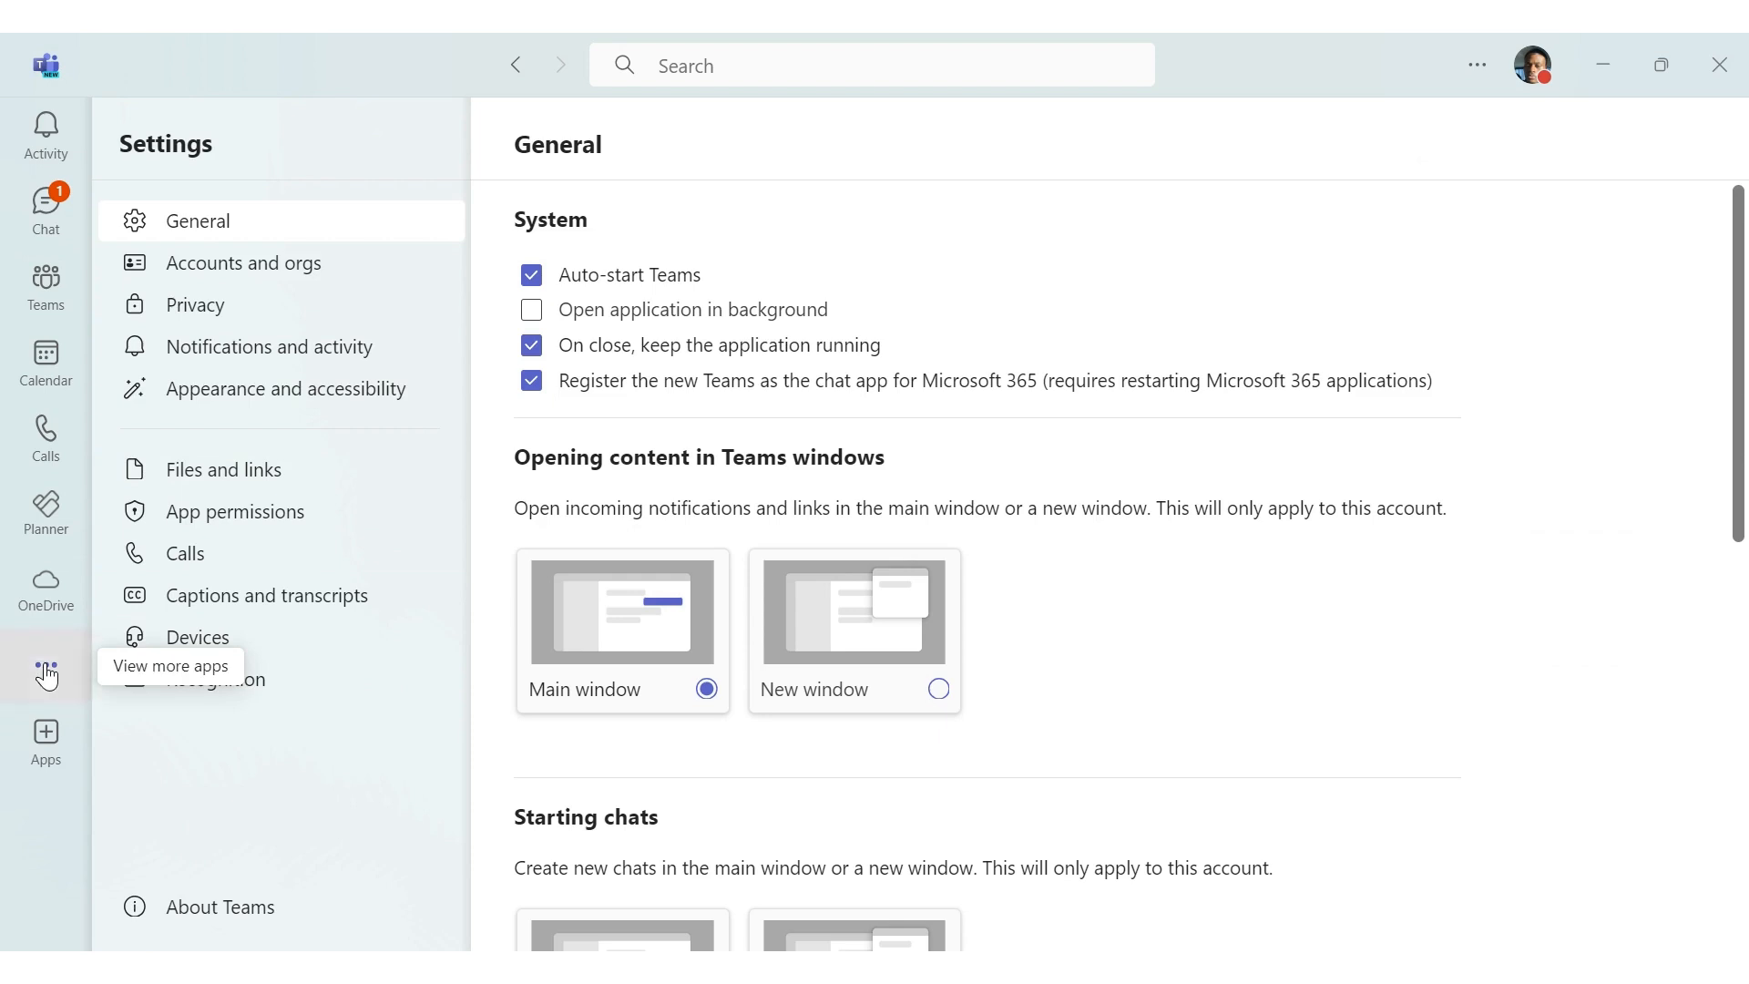
Search the more-apps list for 'peop' and open the People app
click(47, 675)
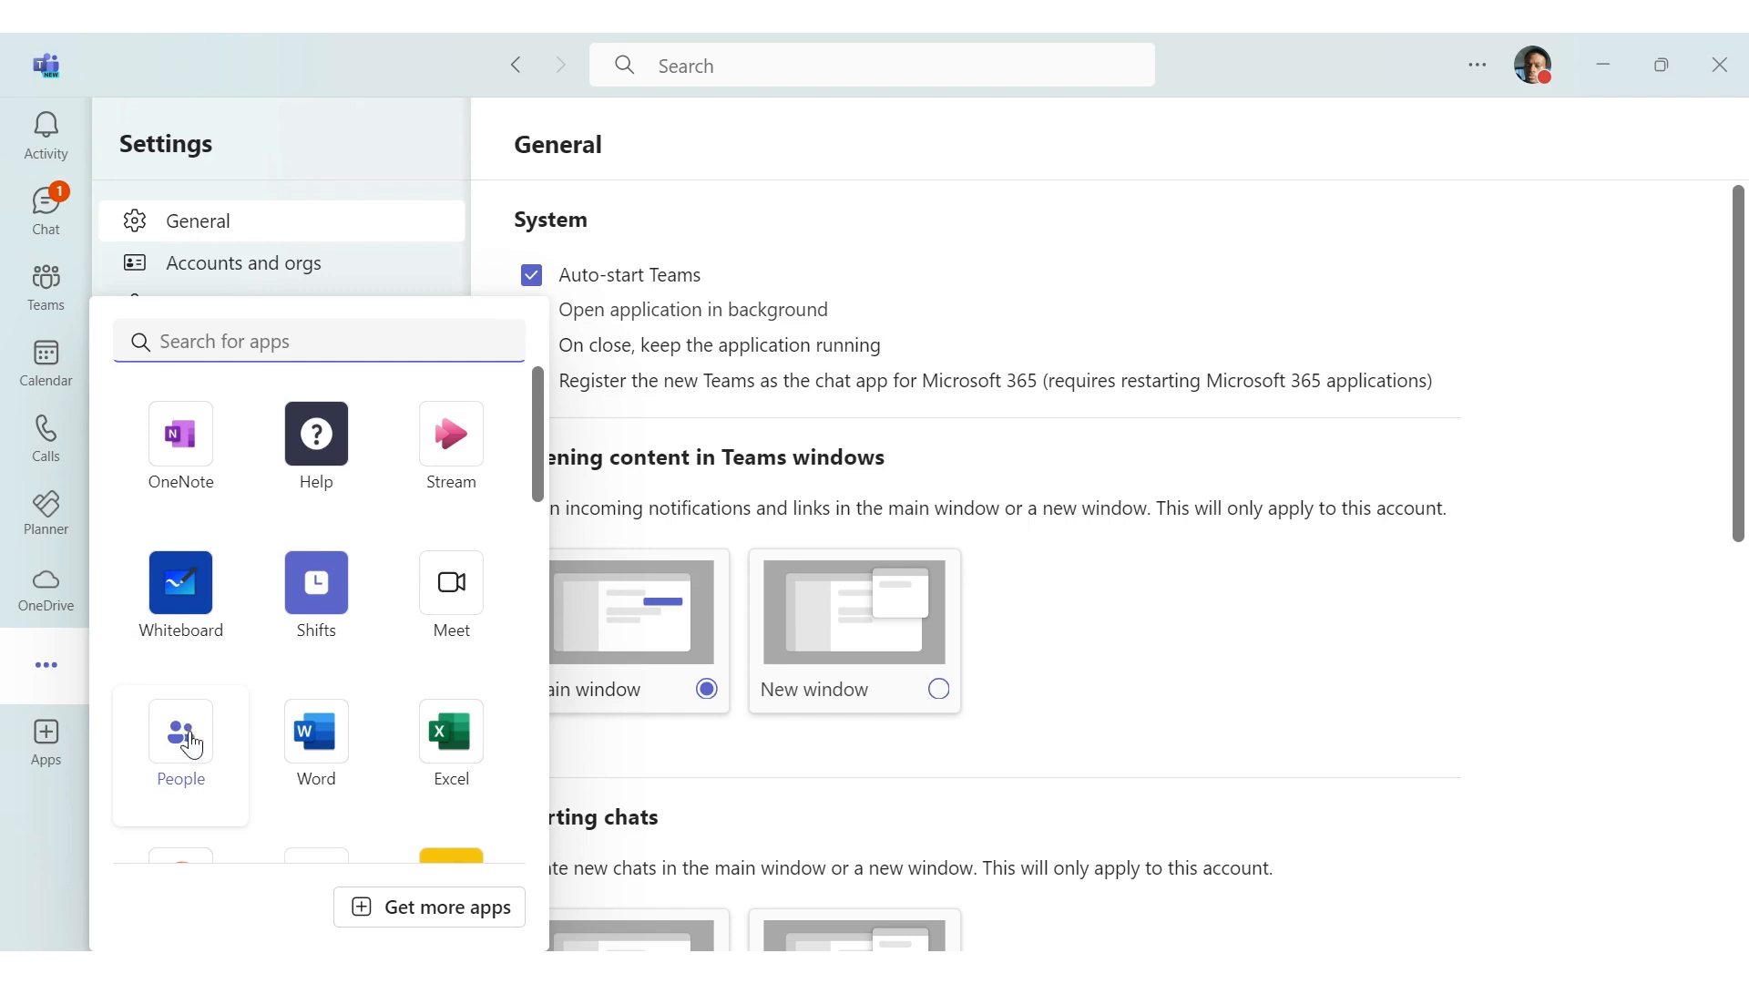
mouse_move(253, 340)
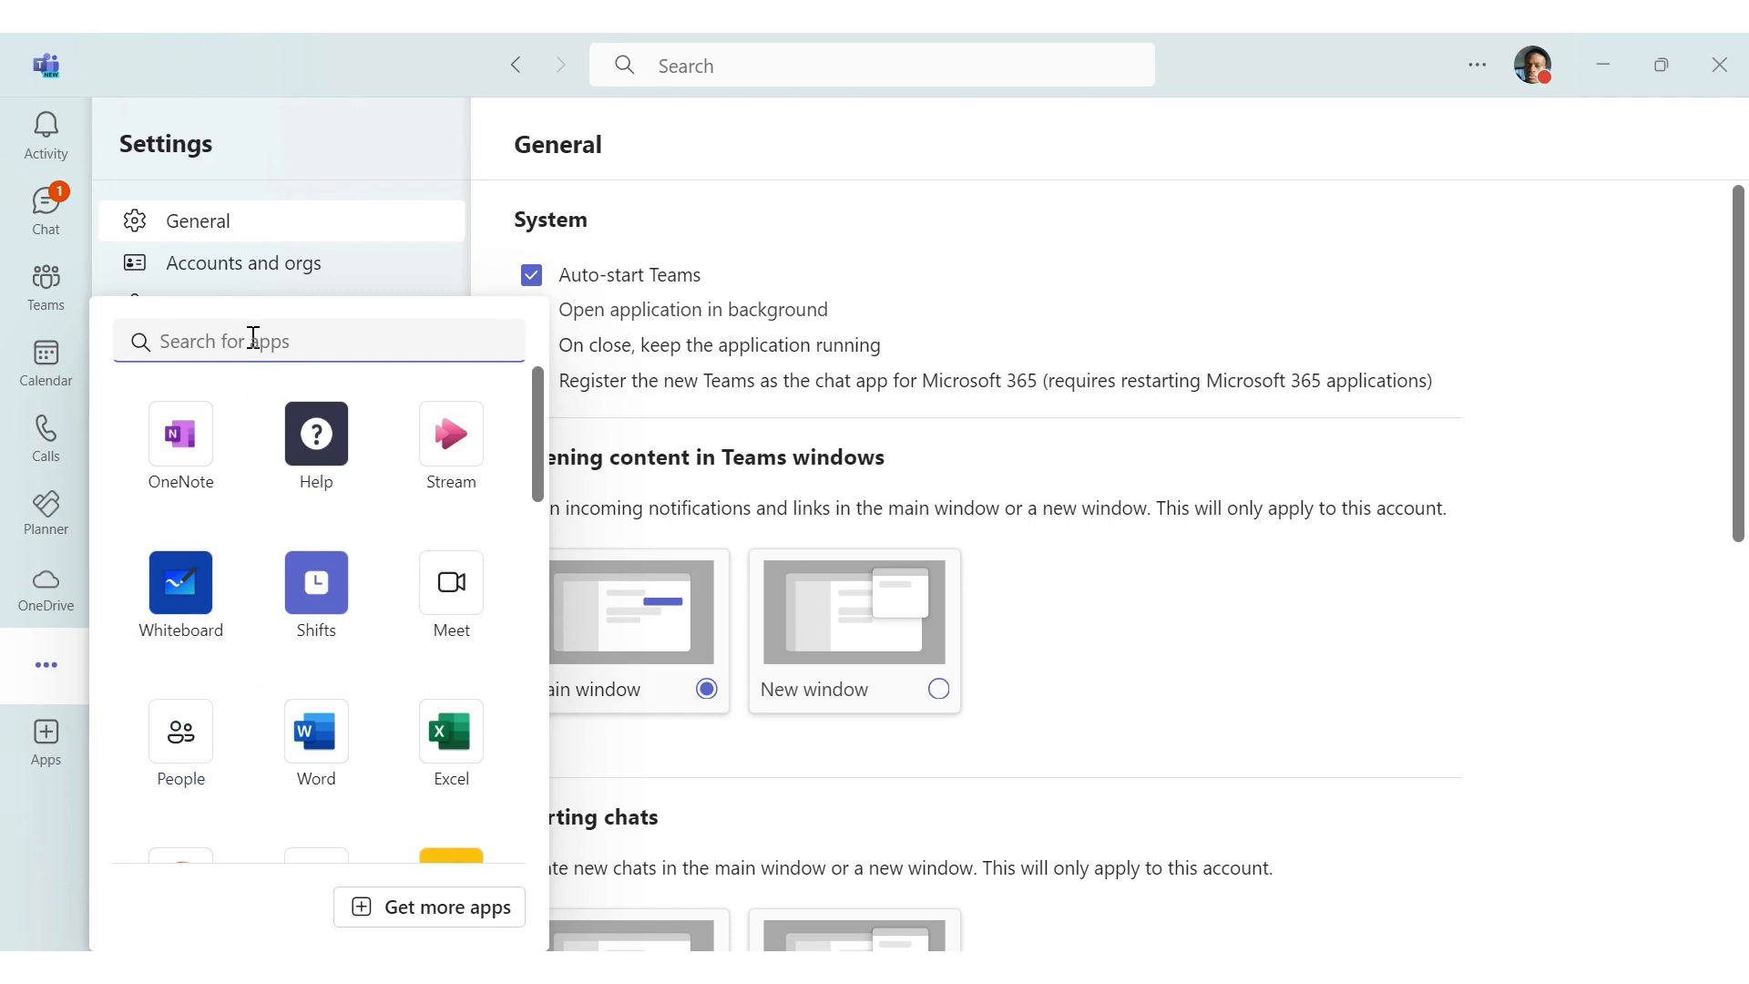
text(people)
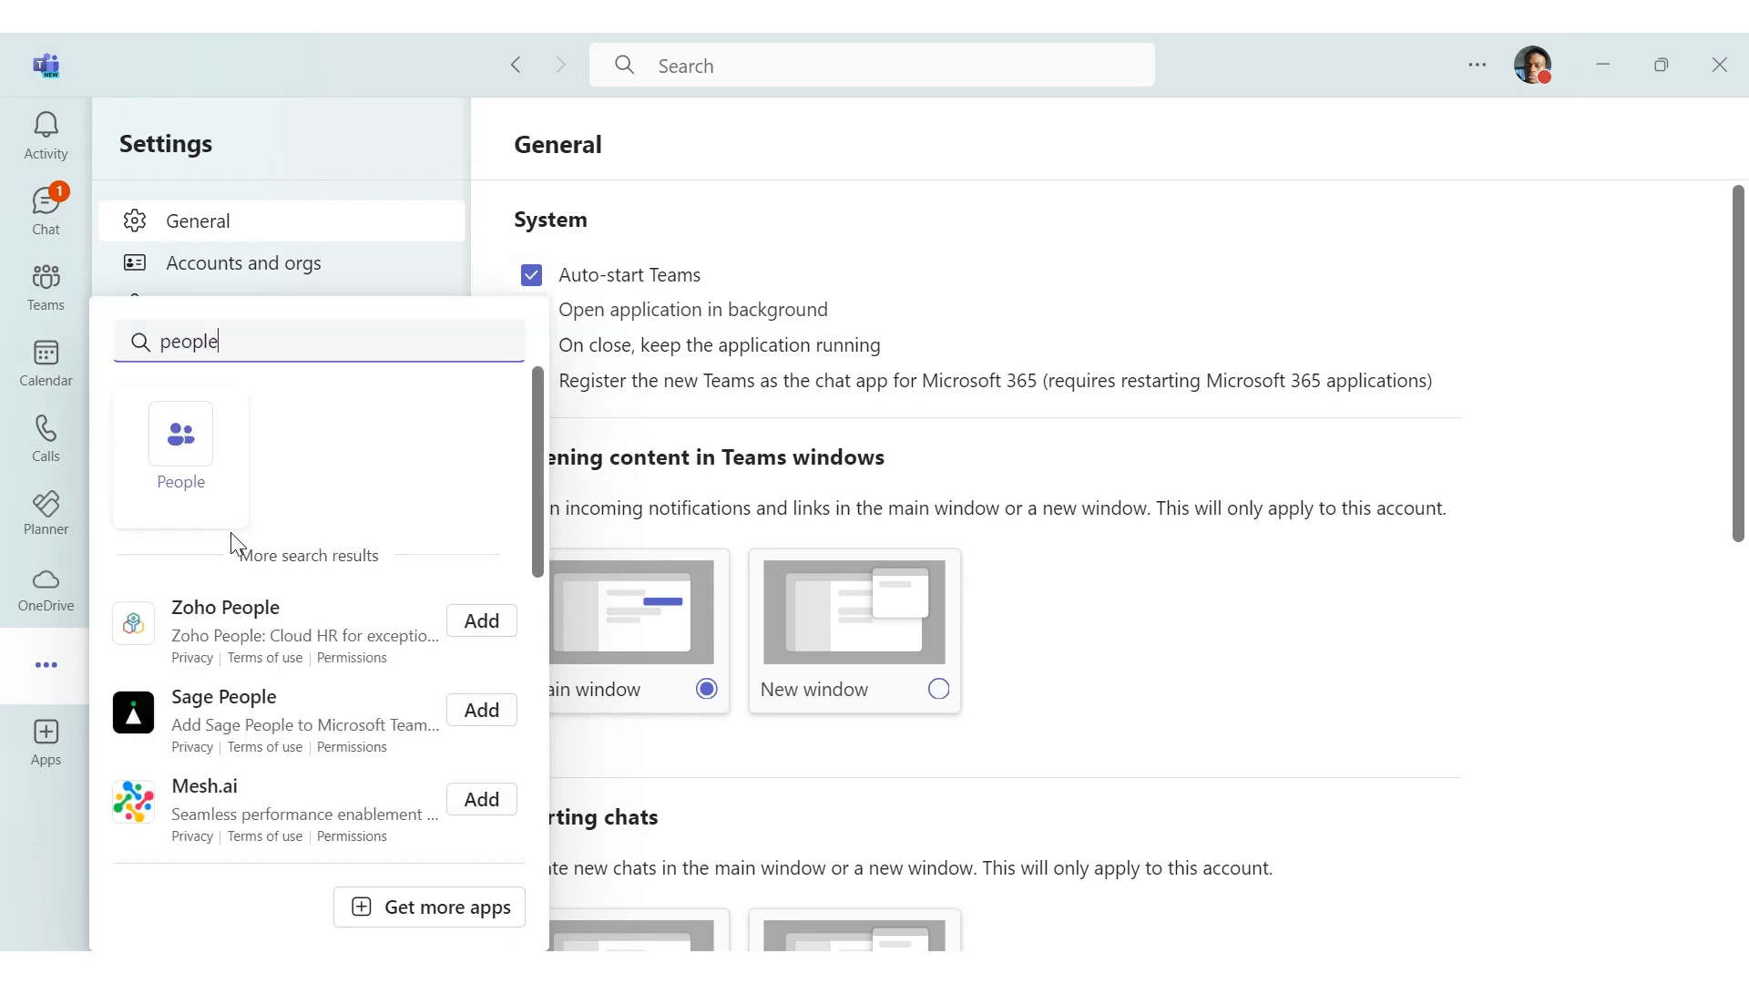
click(180, 437)
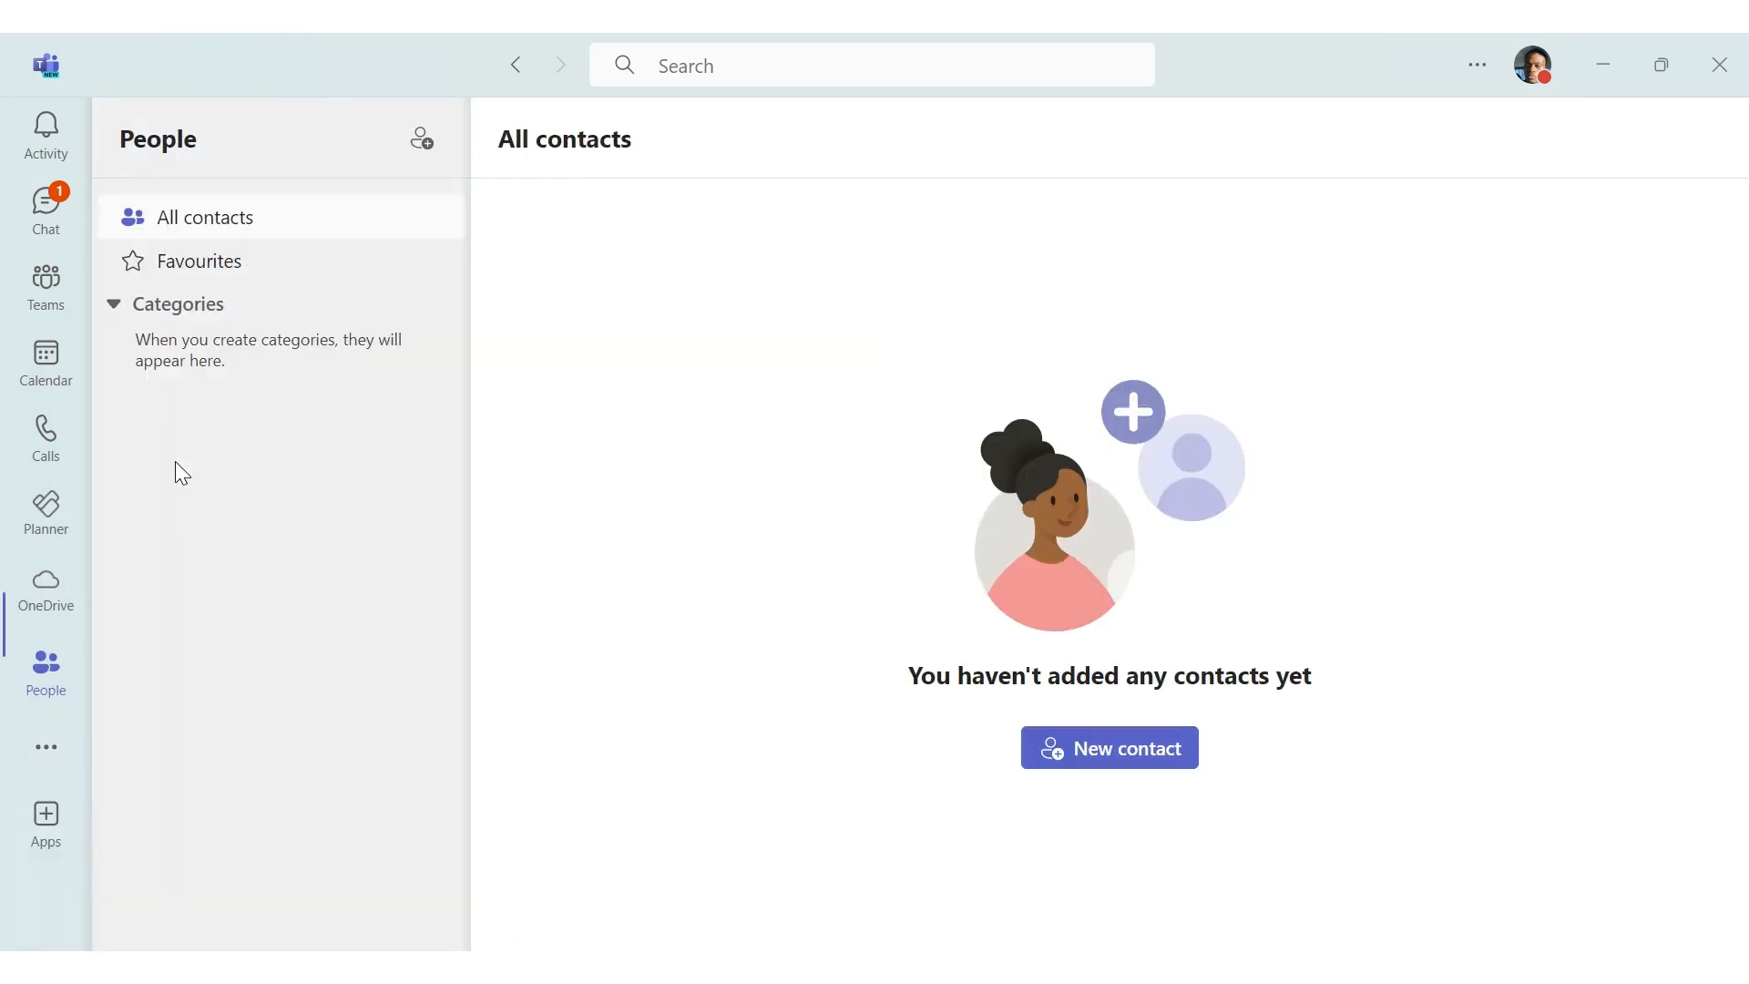
mouse_move(48, 683)
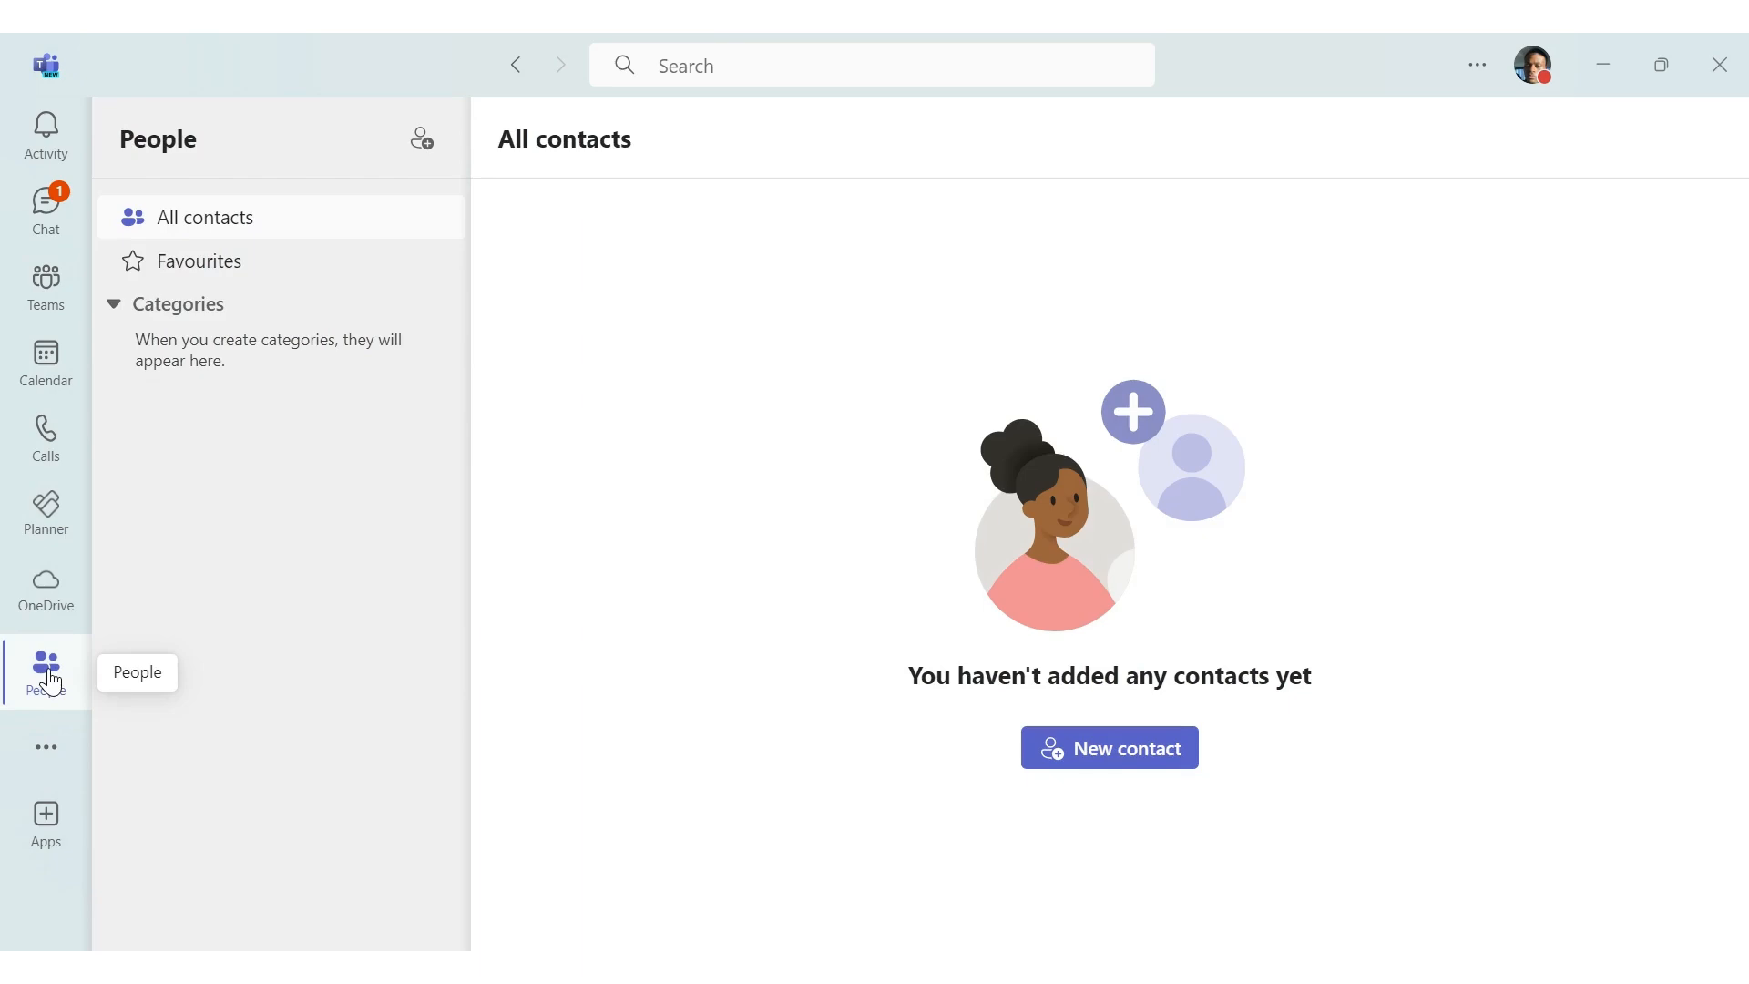
Bring up the People app's rail options, then open the Apps store from the rail
right_click(46, 670)
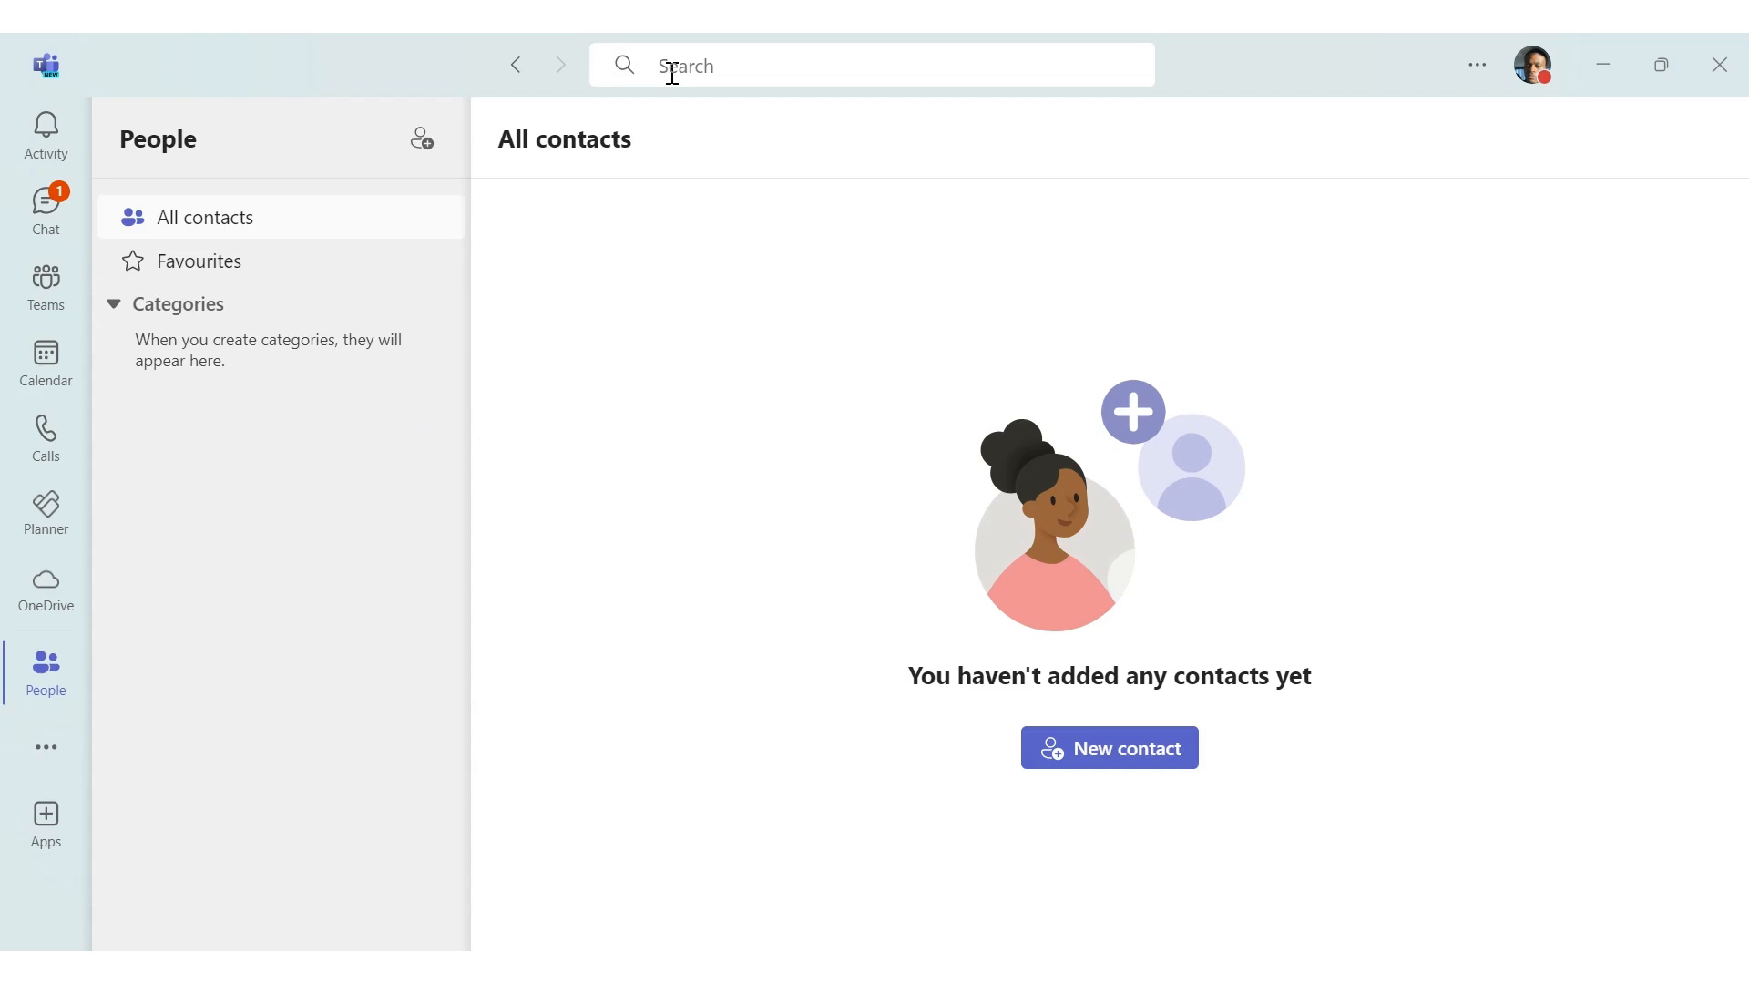
mouse_move(94, 846)
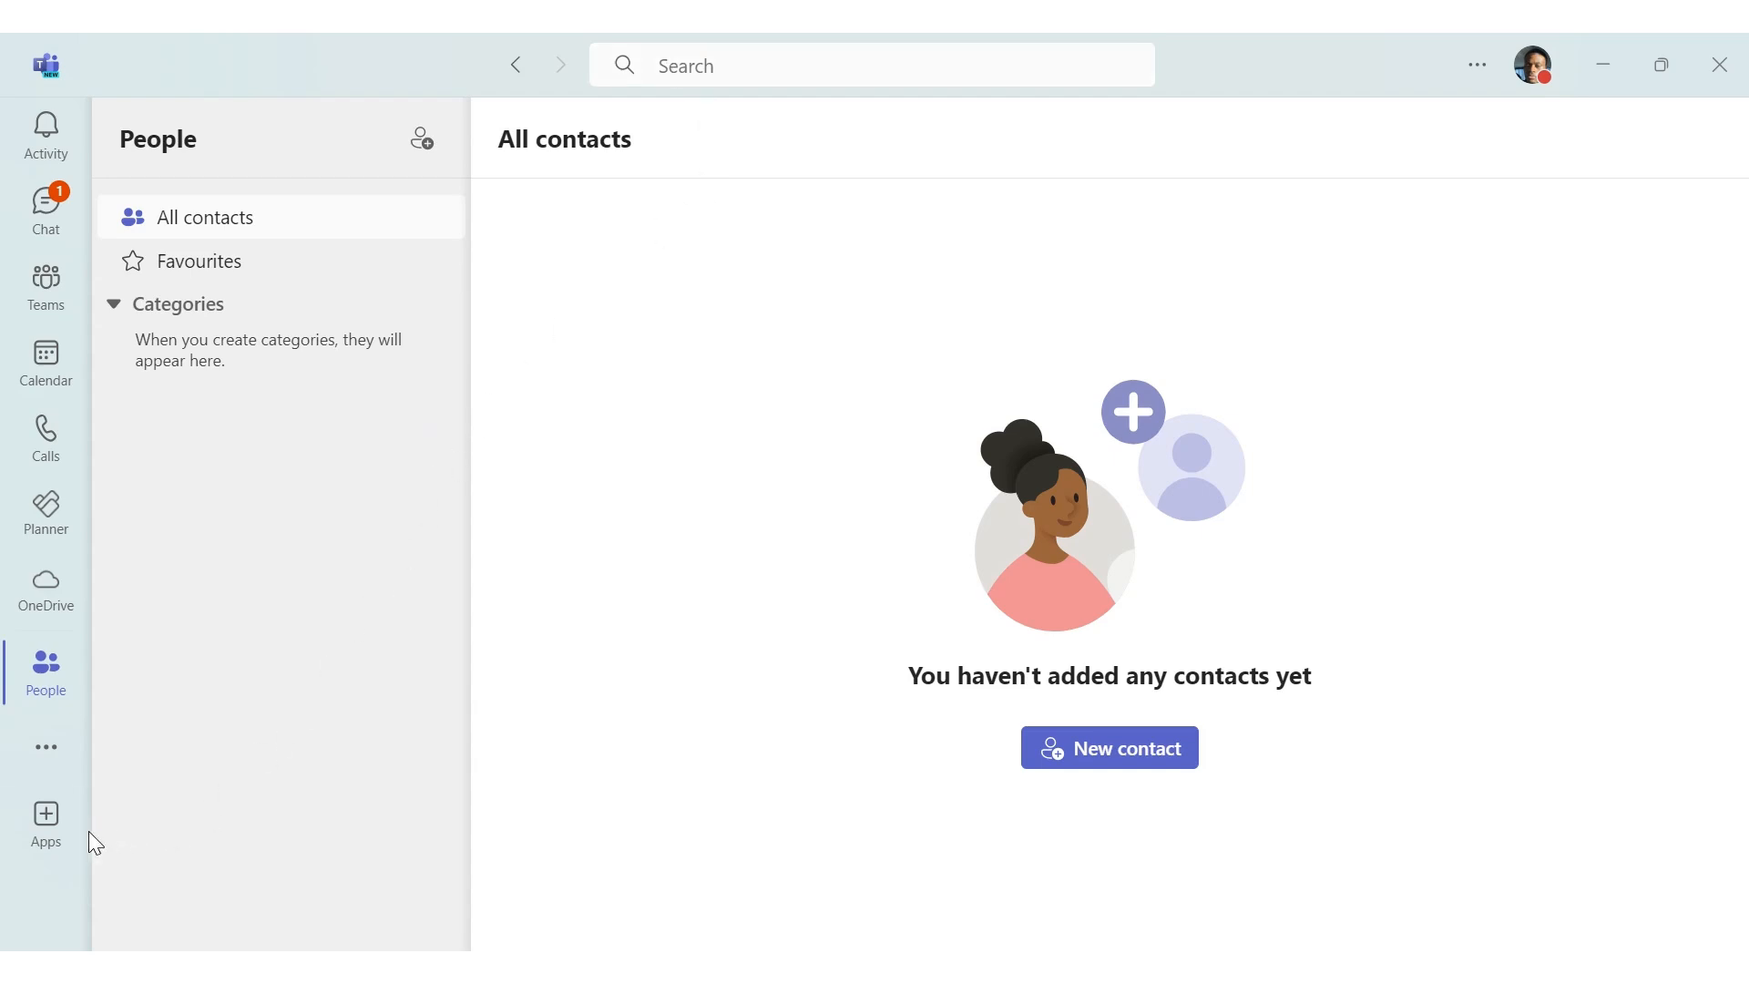
click(46, 813)
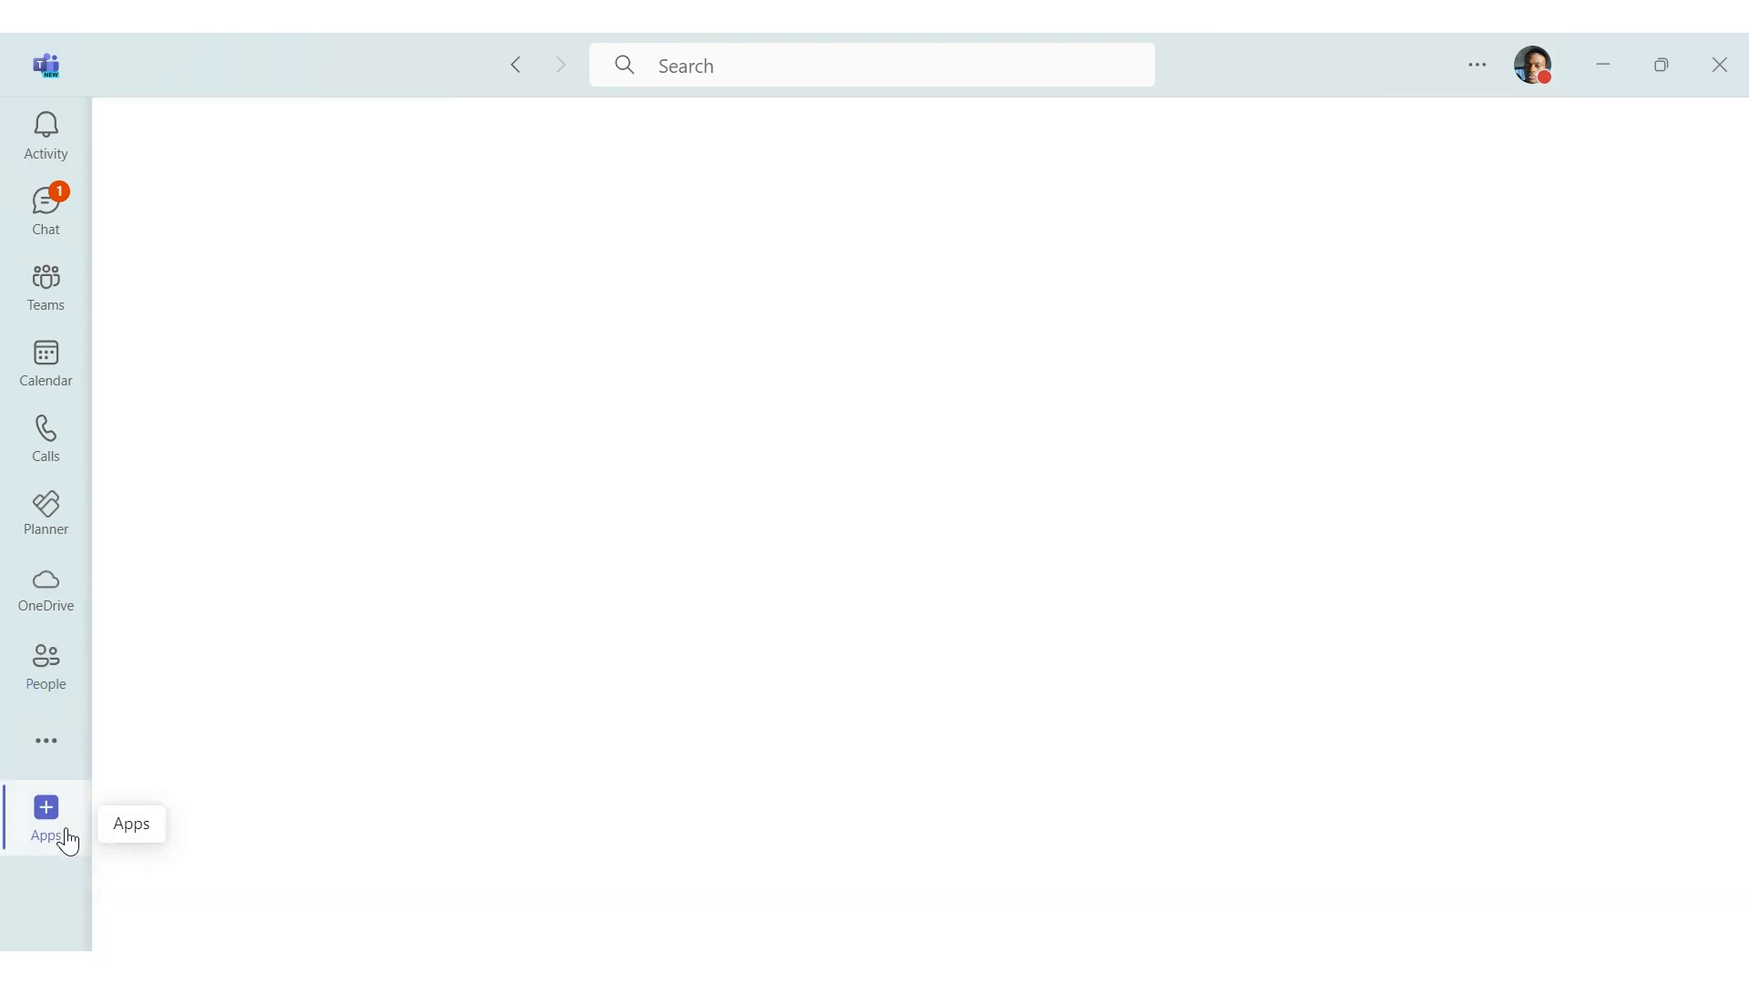
click(45, 808)
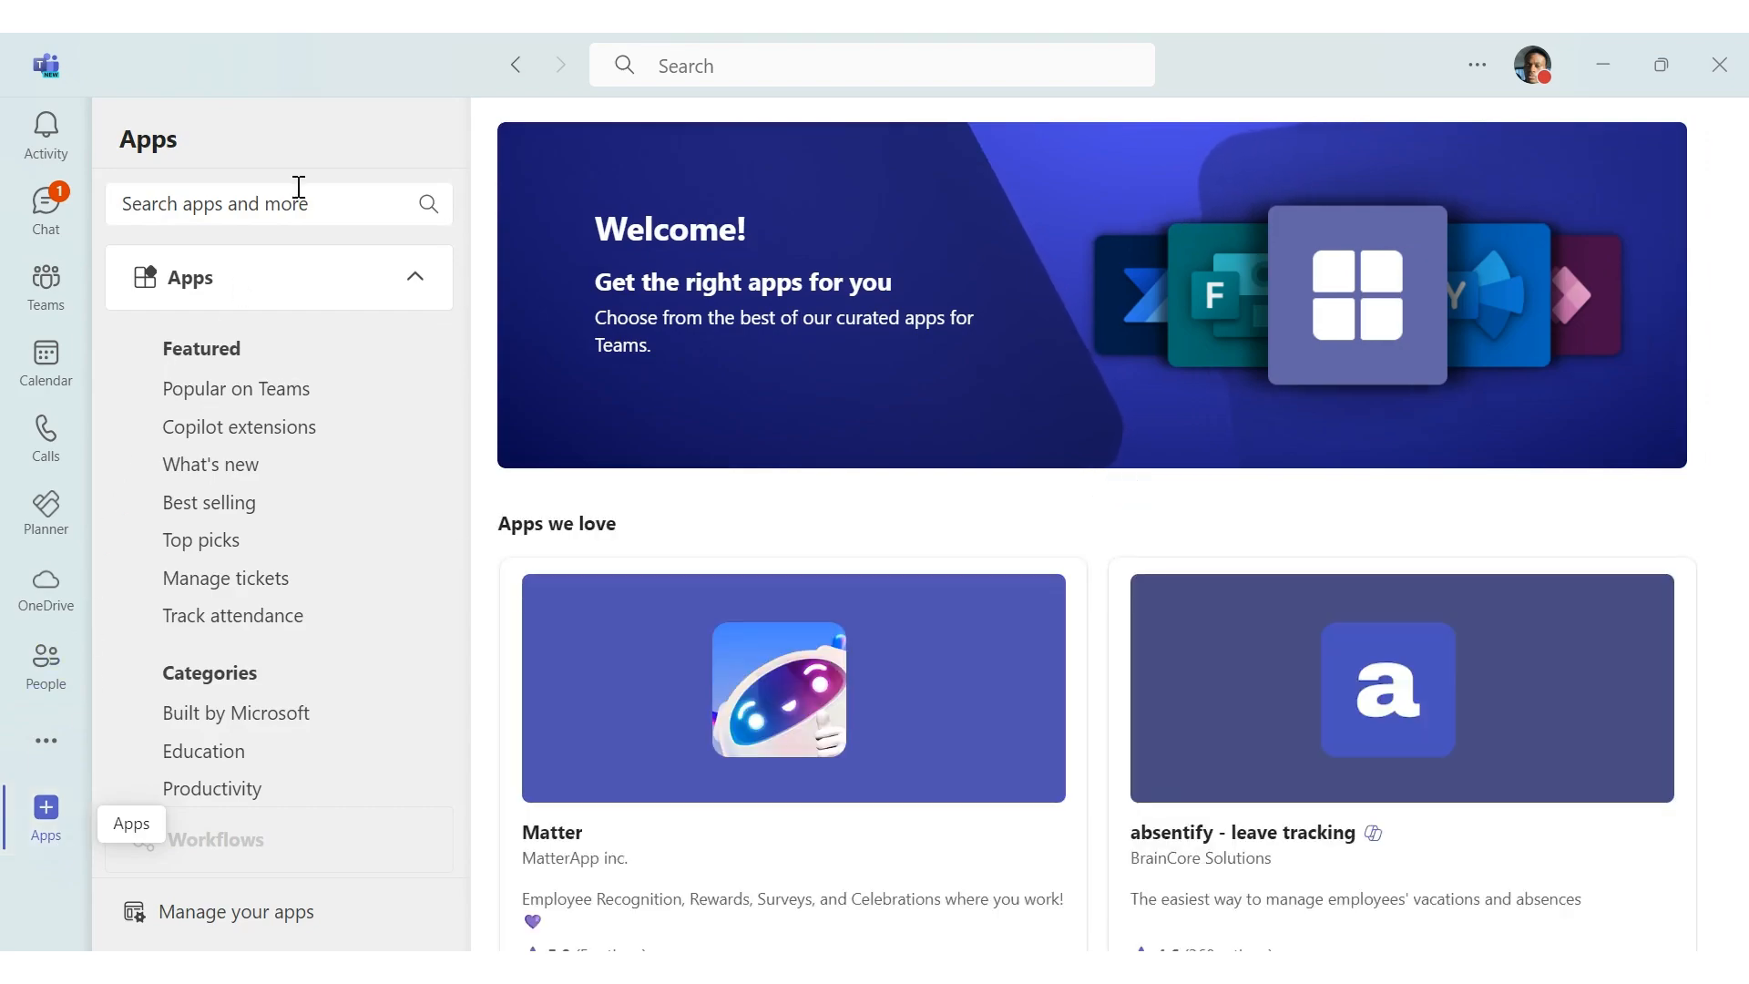